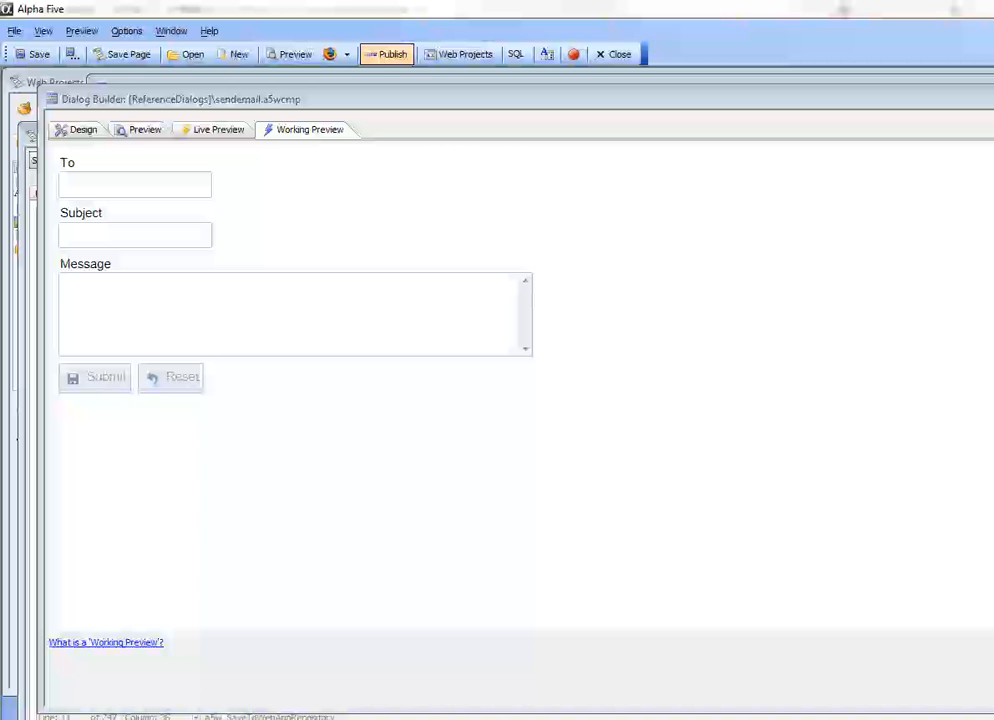
mouse_move(420, 214)
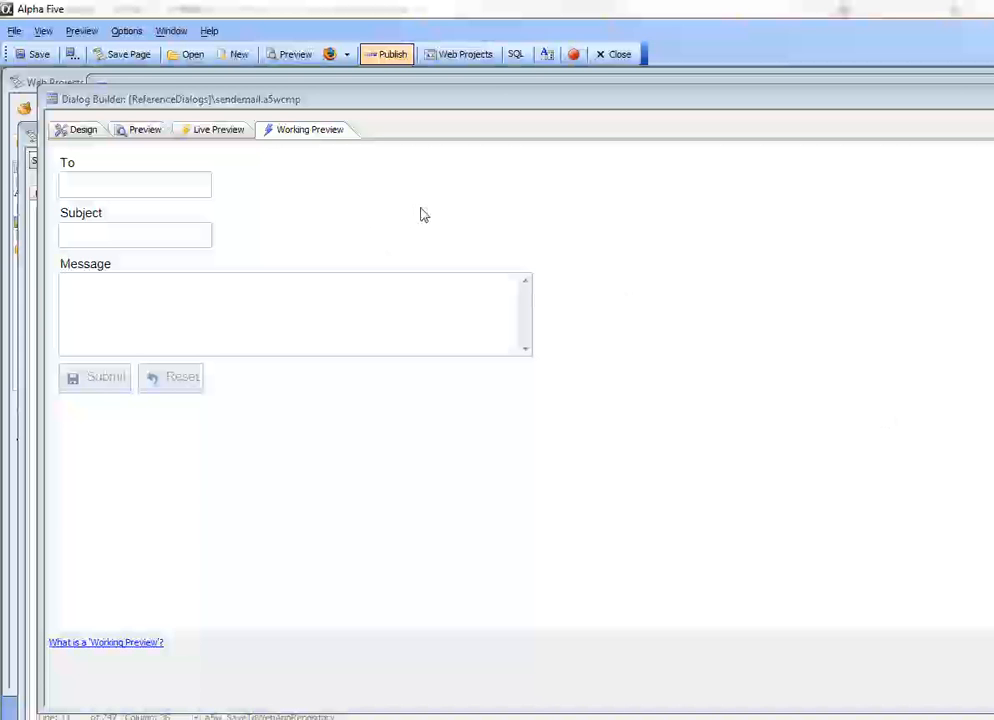
mouse_move(96, 378)
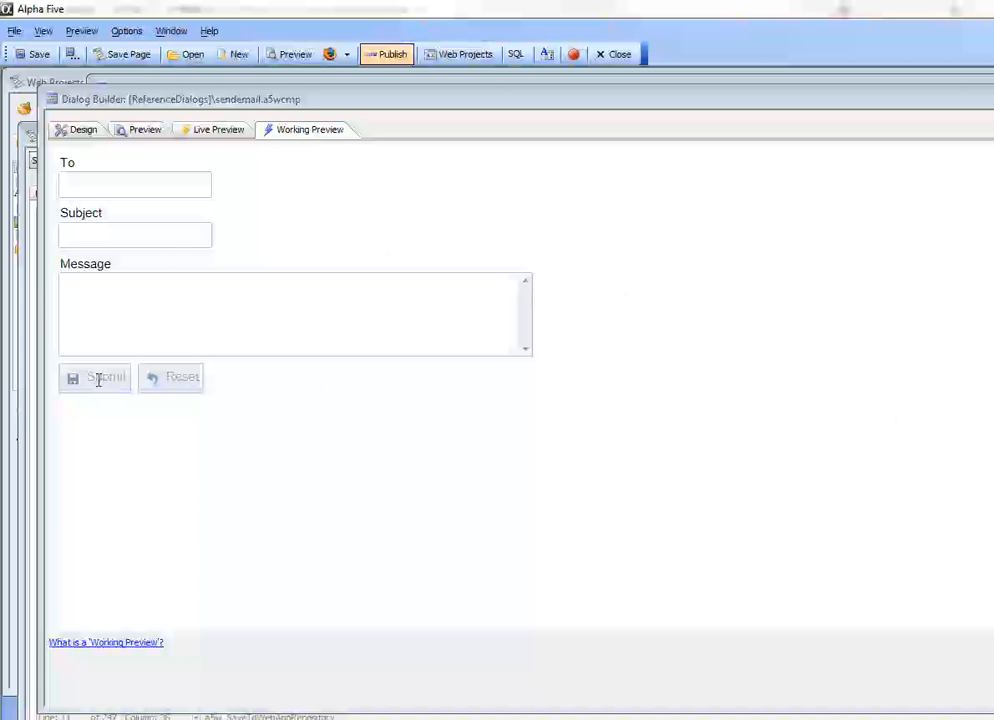
- Show the dialog's afterDialogValidate server-side event that runs the Send E-mail action
click(84, 128)
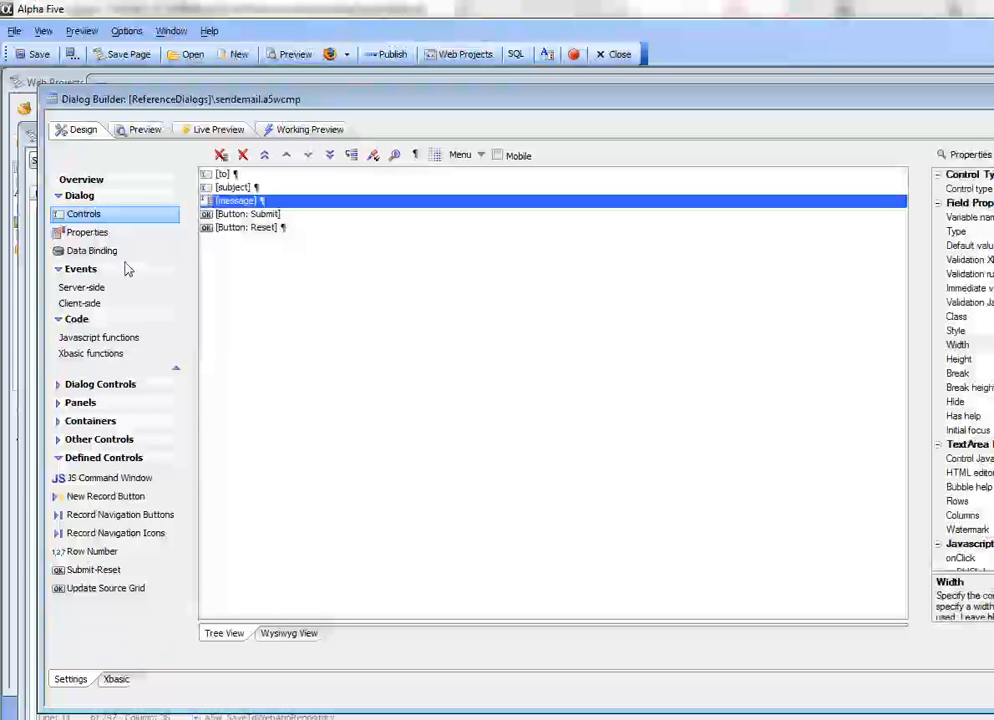
click(80, 288)
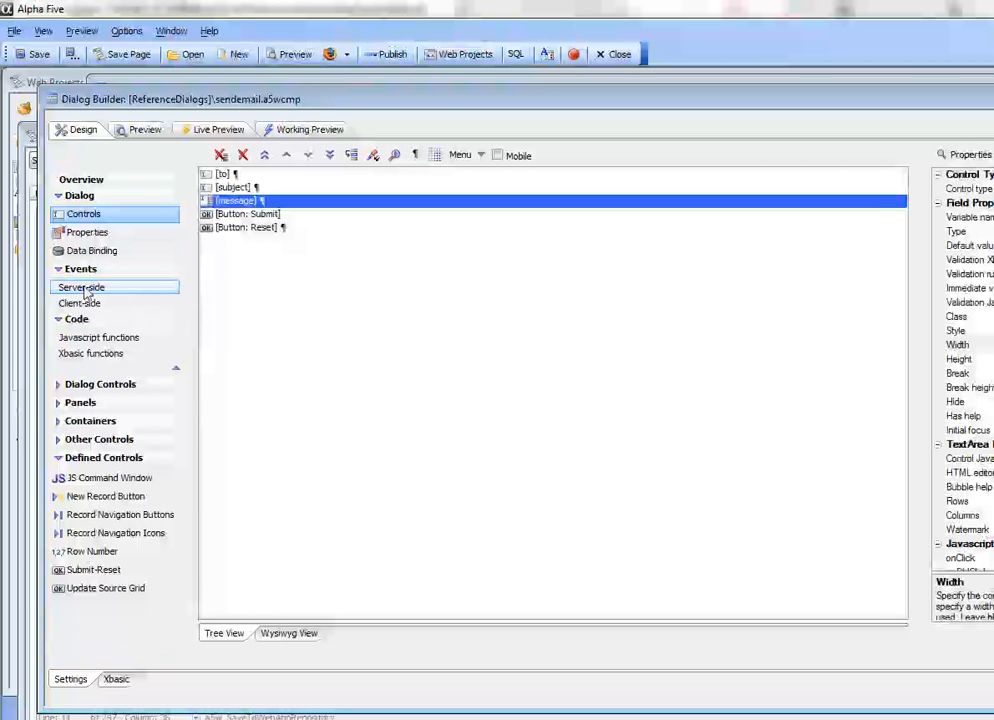
click(80, 288)
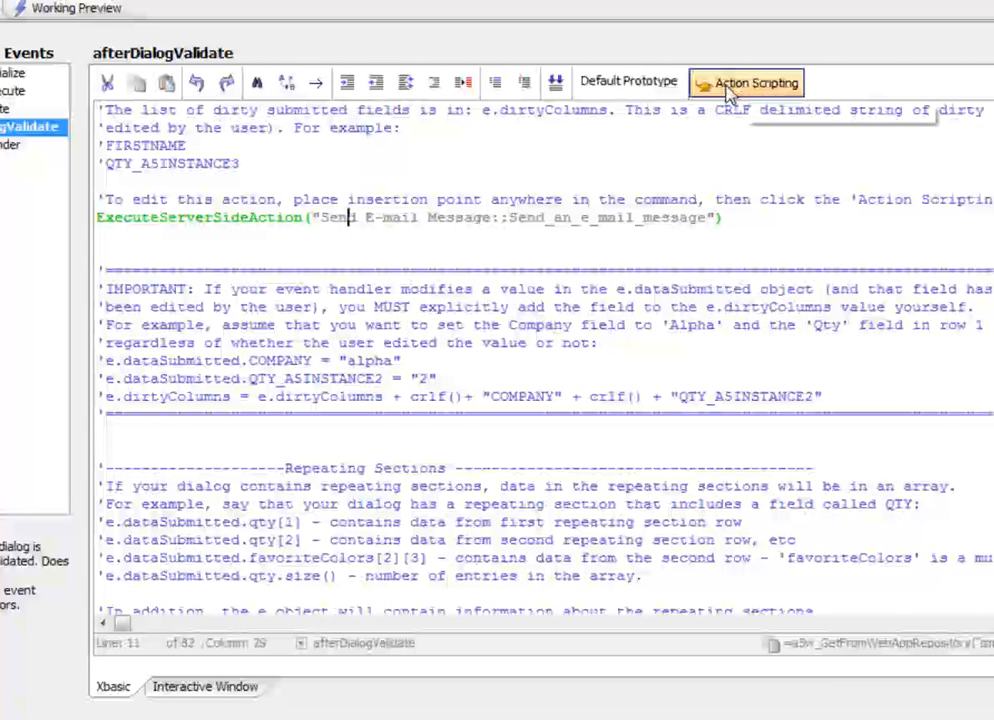
- Edit the Send E-mail action and inspect the SMTP server's a5w_GetFromWebAppRepository expression
click(746, 82)
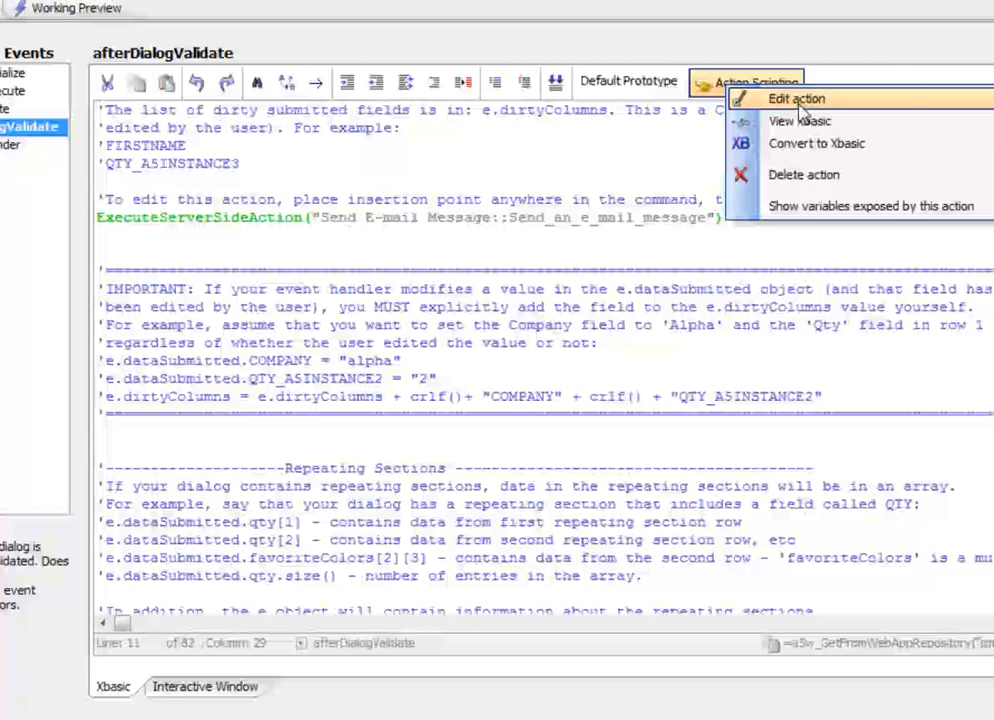
click(796, 98)
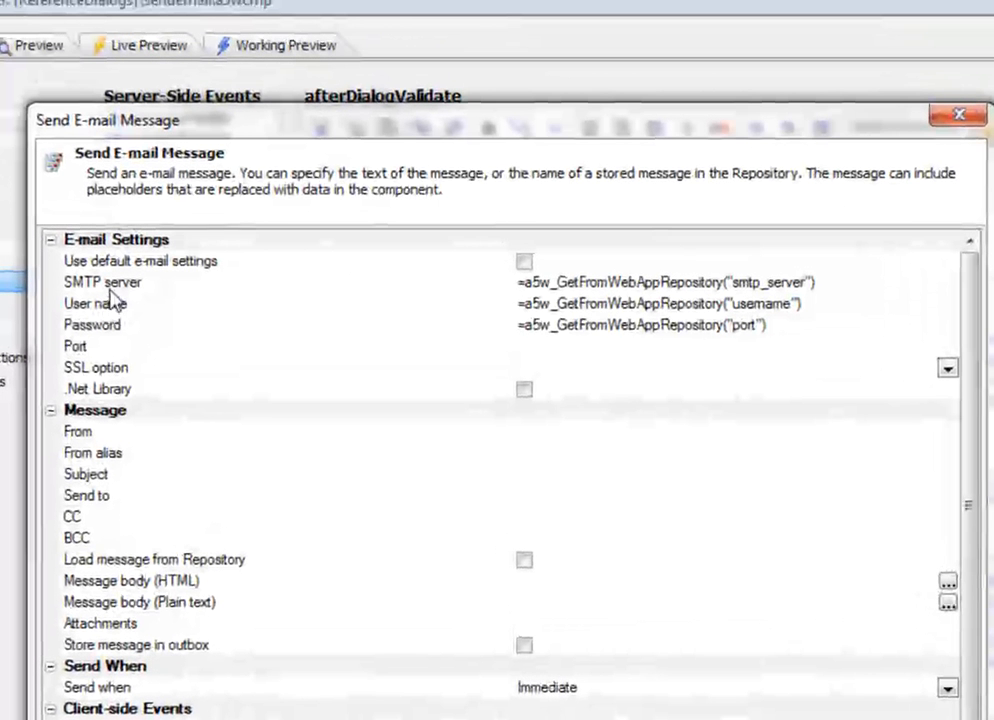
mouse_move(548, 316)
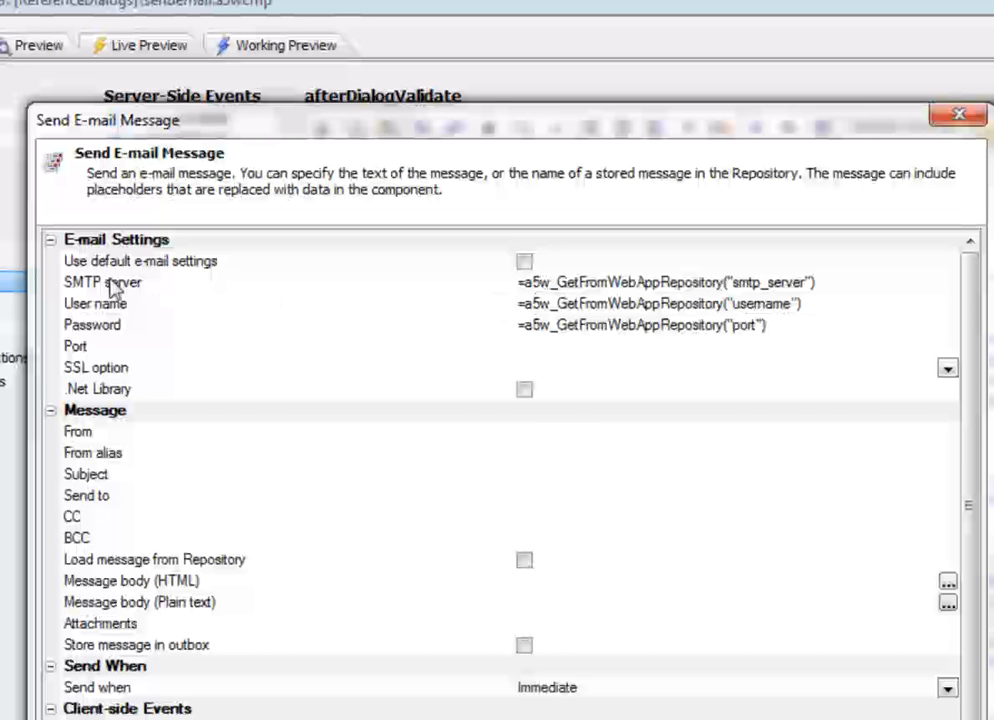
mouse_move(128, 348)
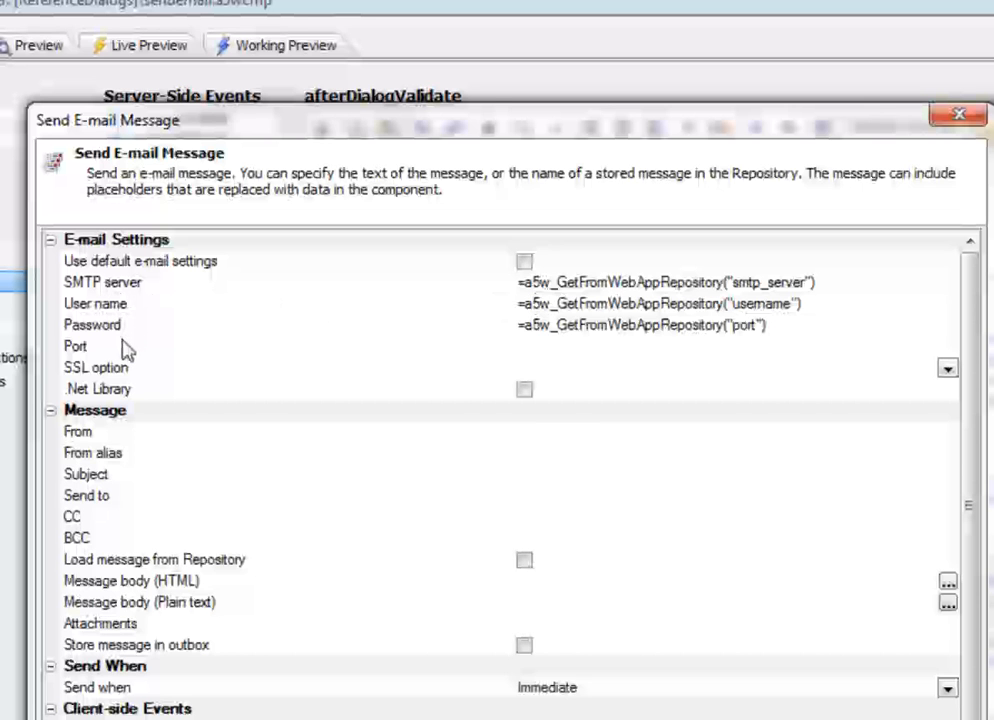
click(102, 282)
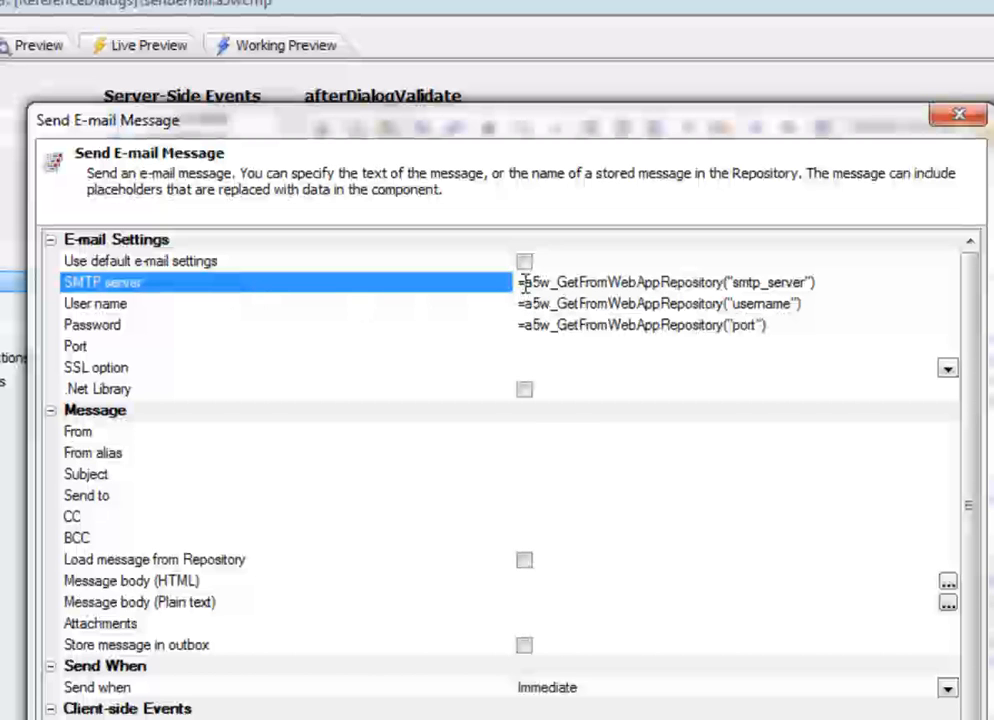
mouse_move(584, 312)
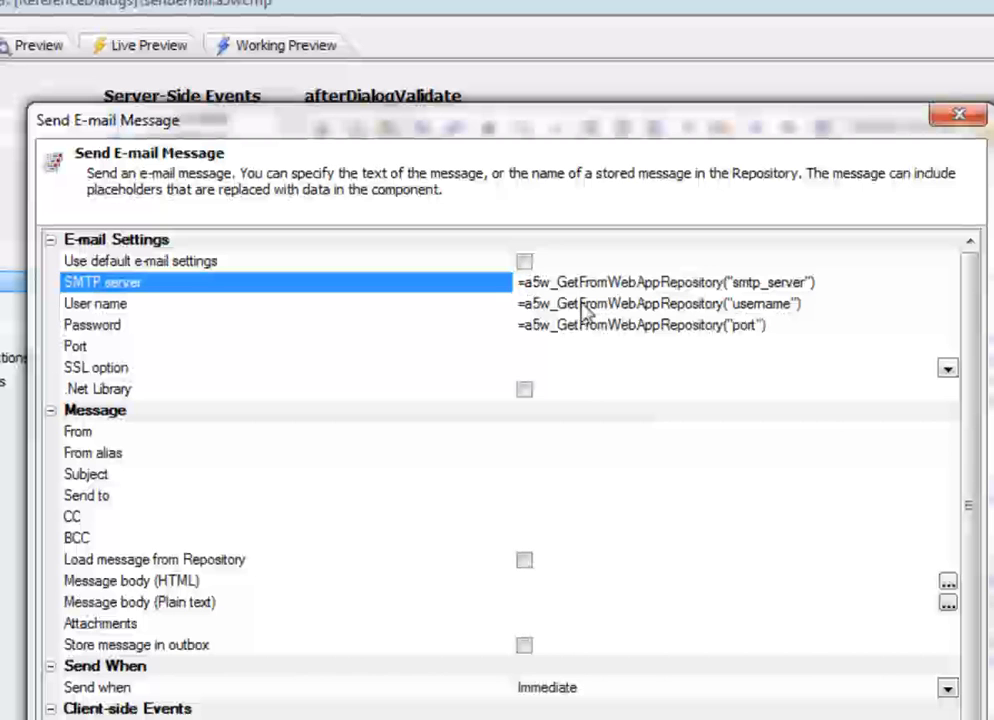
mouse_move(648, 282)
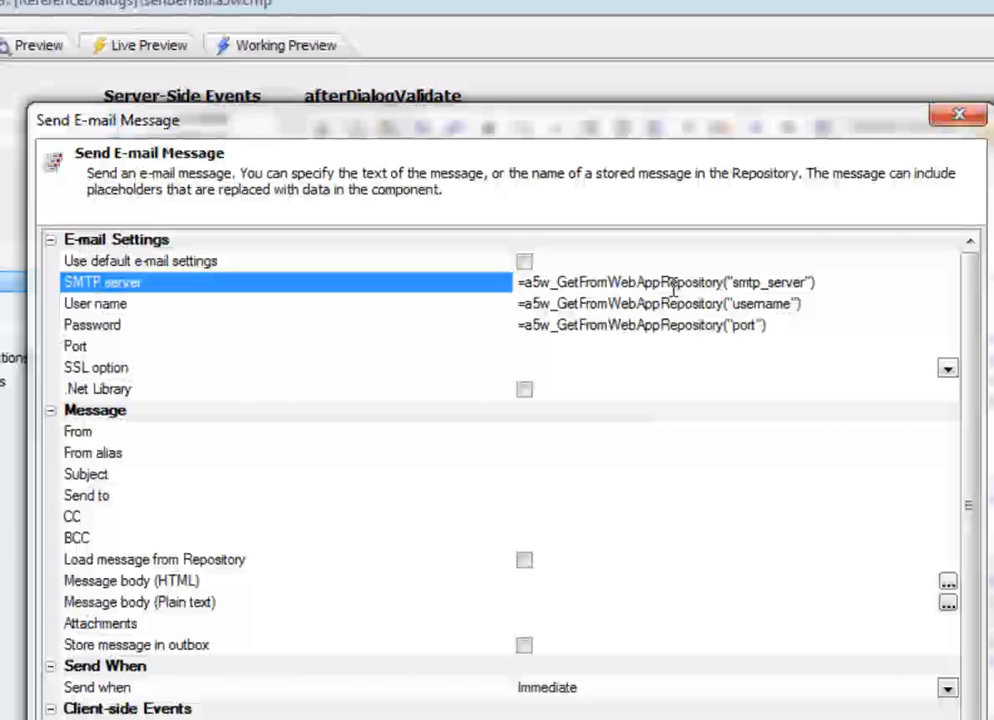
mouse_move(192, 298)
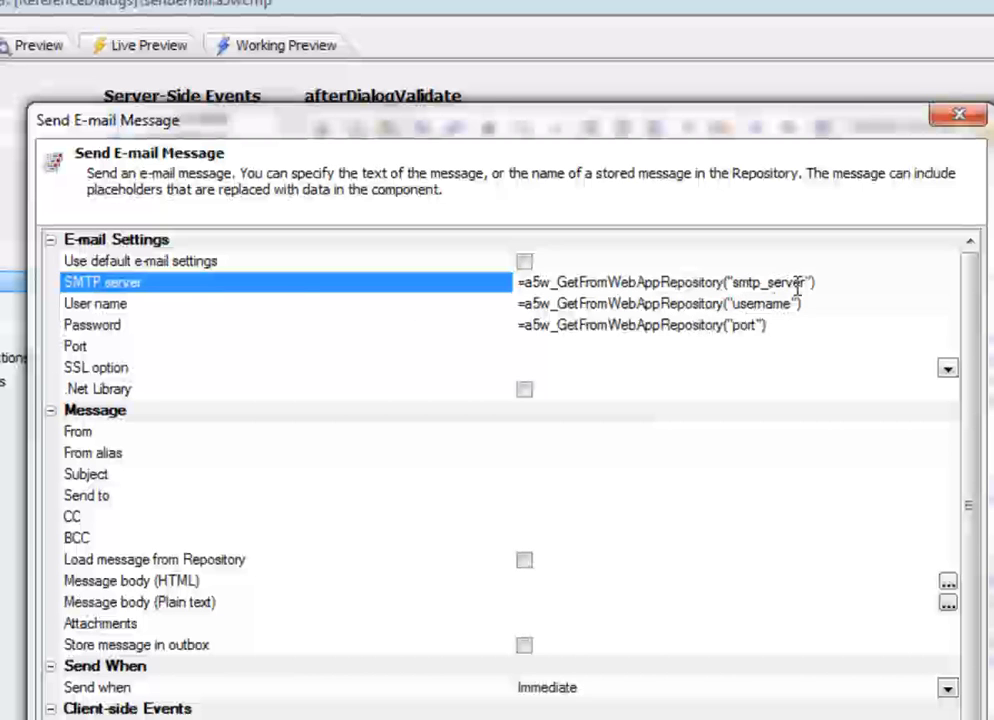
mouse_move(750, 316)
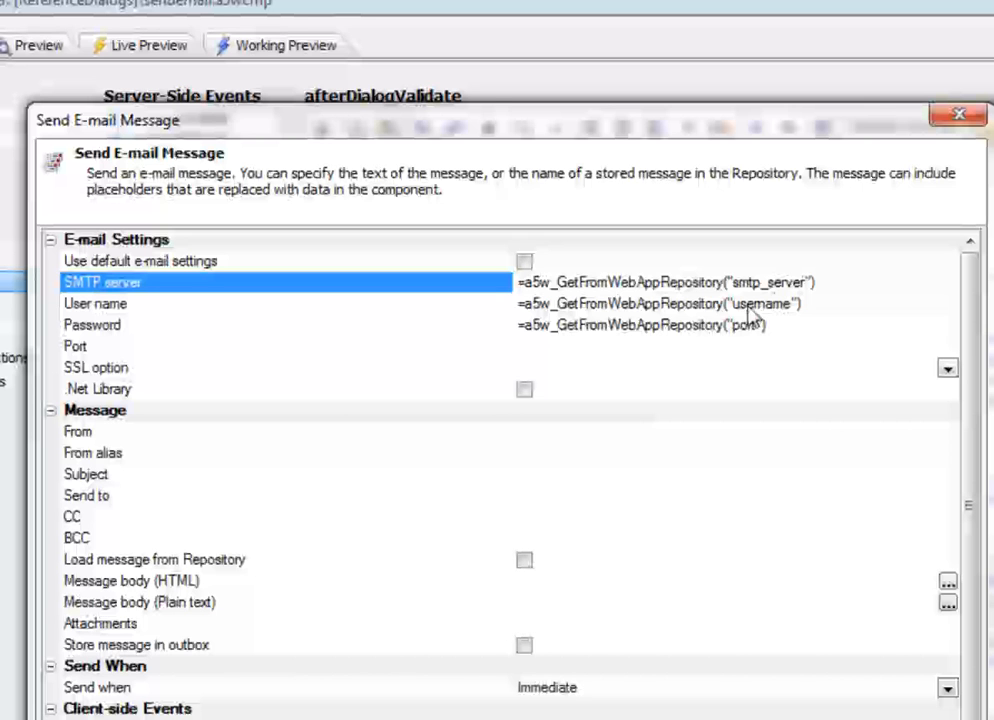
mouse_move(756, 340)
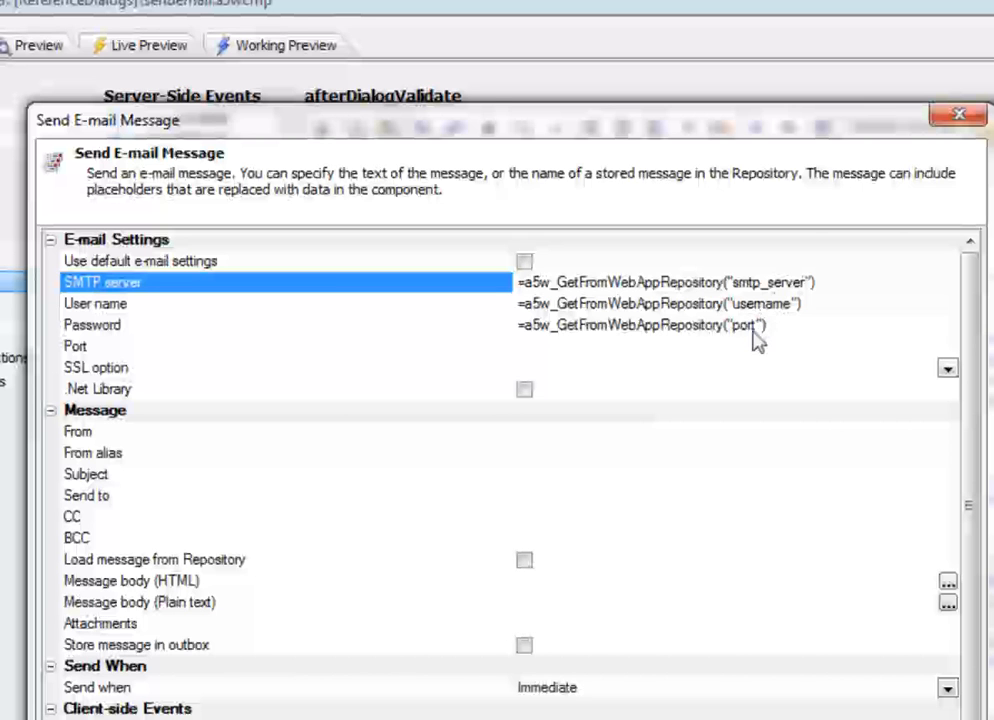
mouse_move(750, 338)
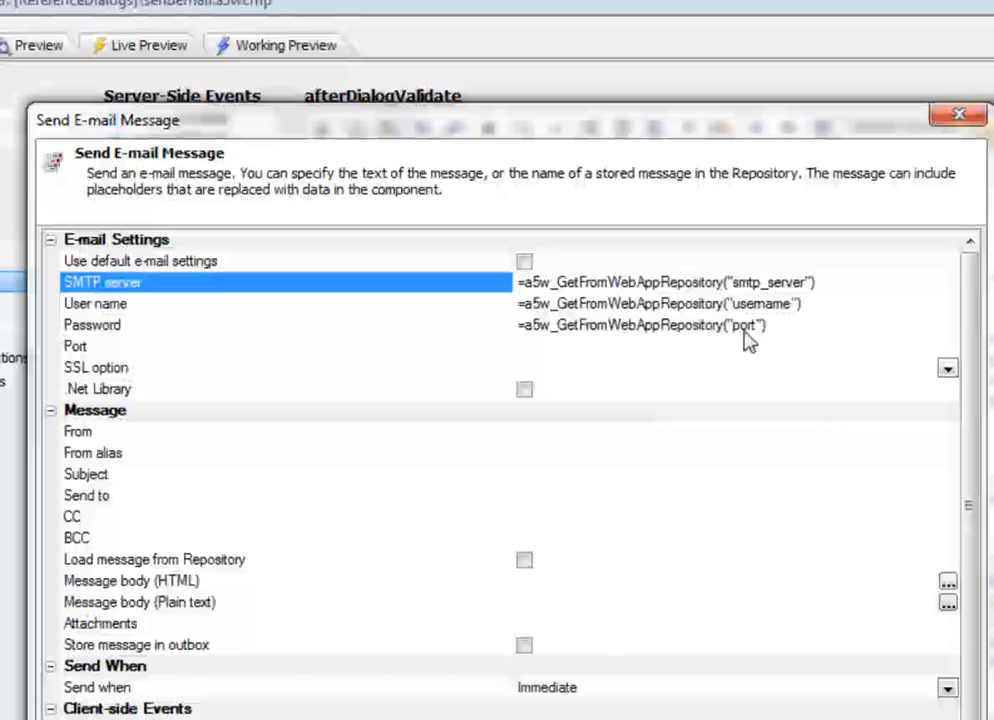
mouse_move(168, 324)
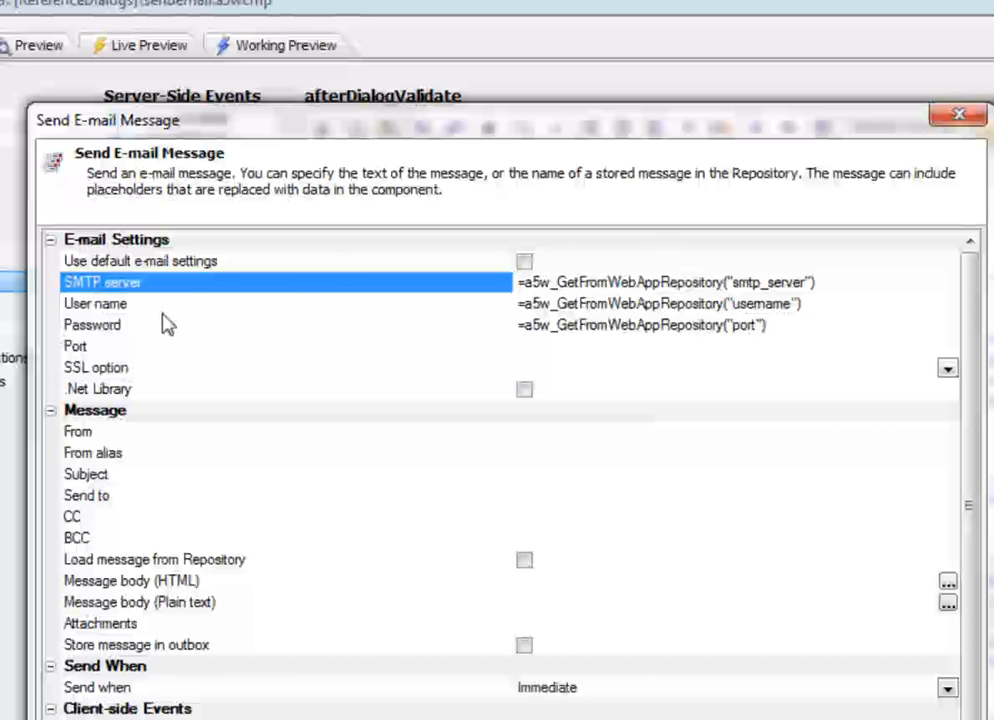
mouse_move(716, 558)
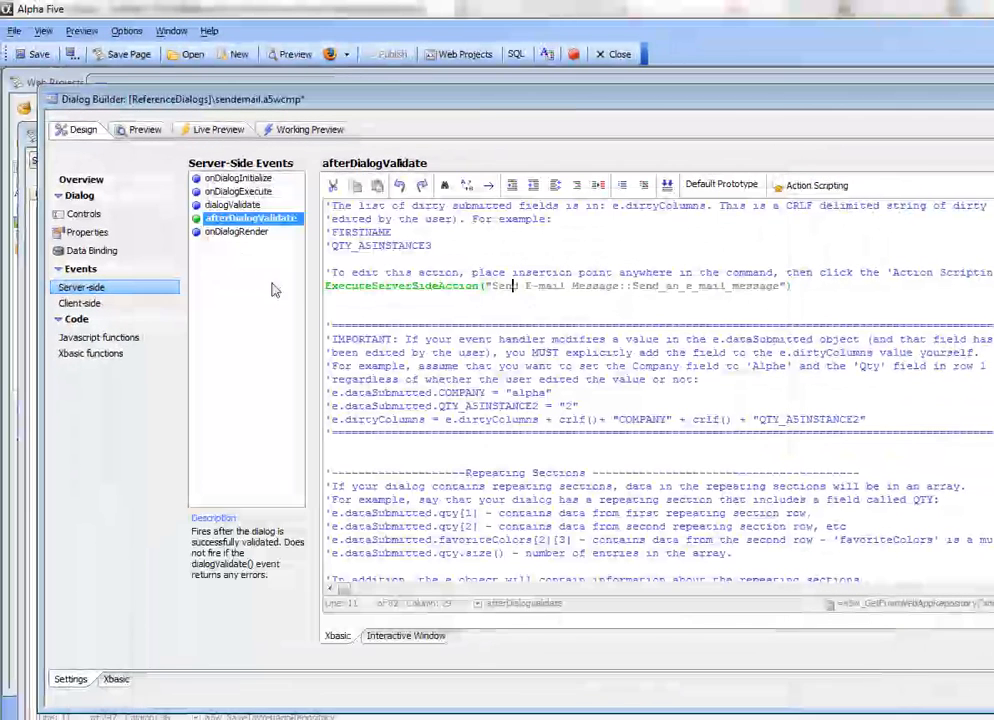
mouse_move(38, 54)
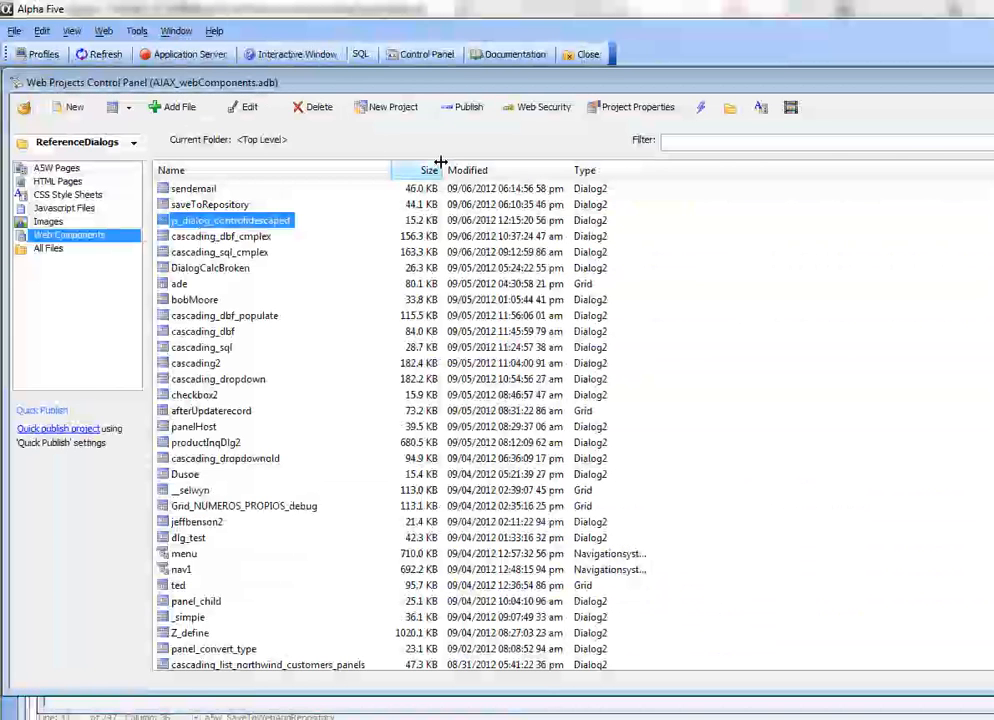
mouse_move(630, 108)
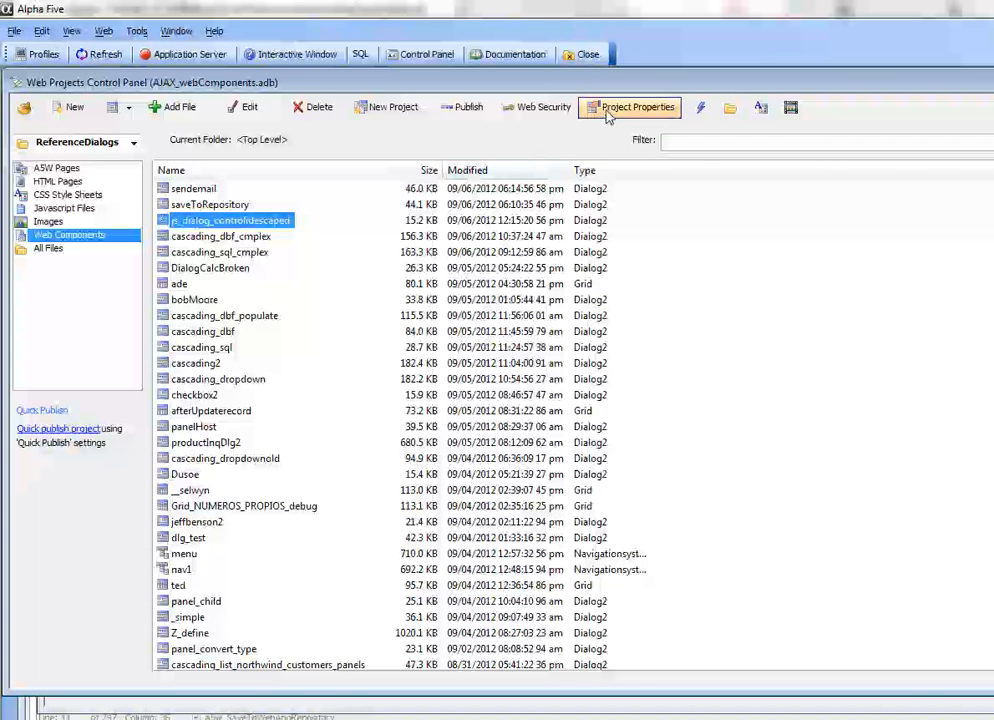
- Show the web project's Repository Settings and its SQL repository table definition
click(628, 108)
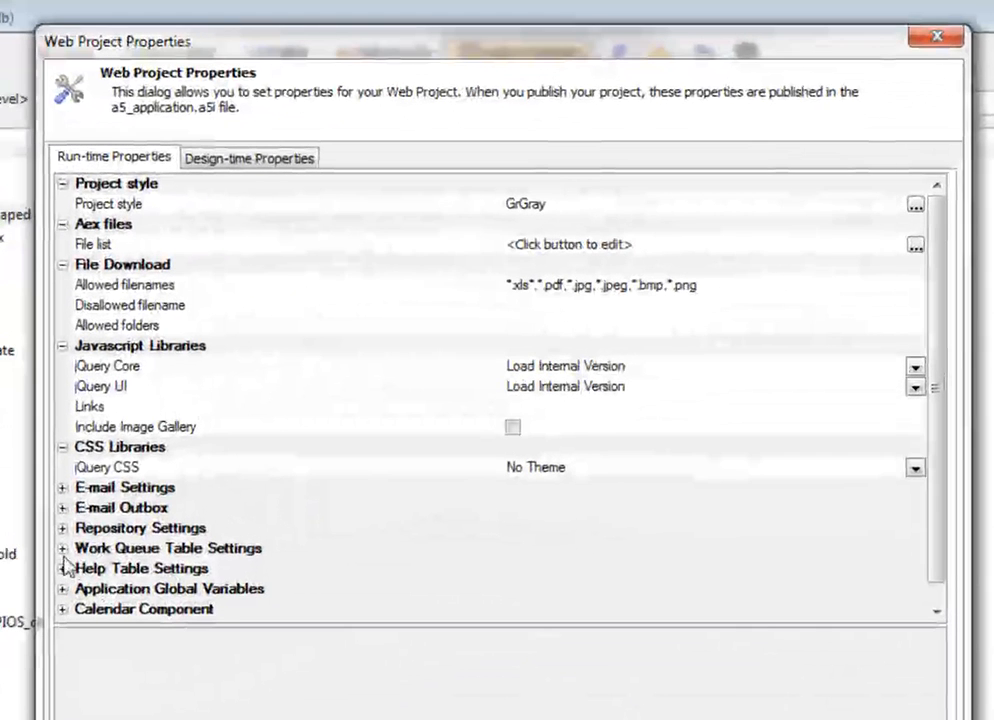
click(62, 528)
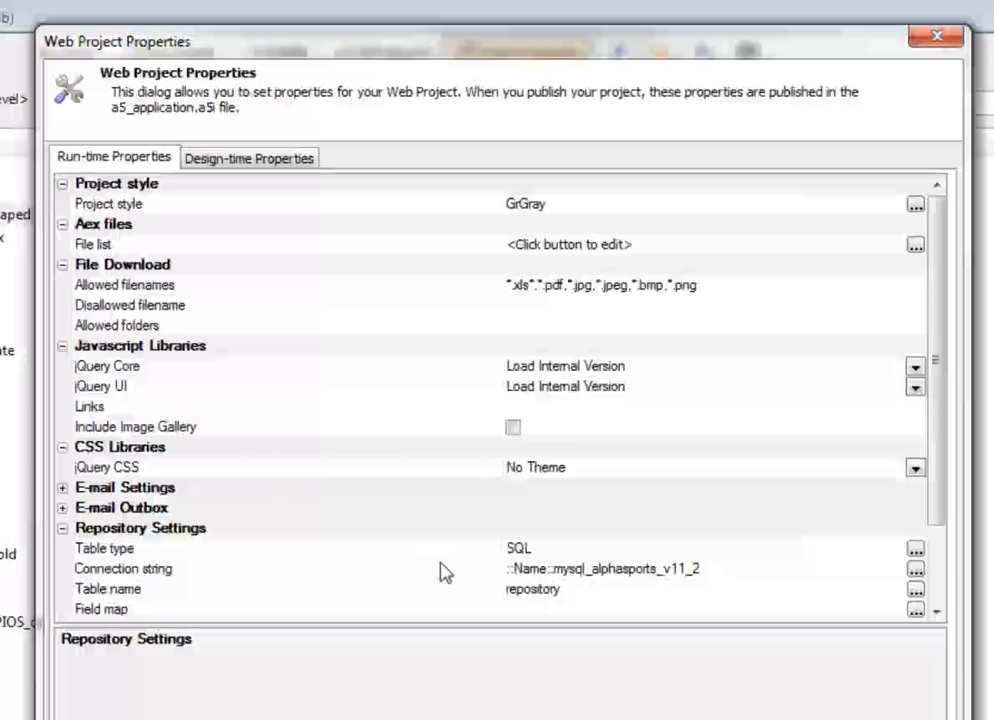
mouse_move(456, 580)
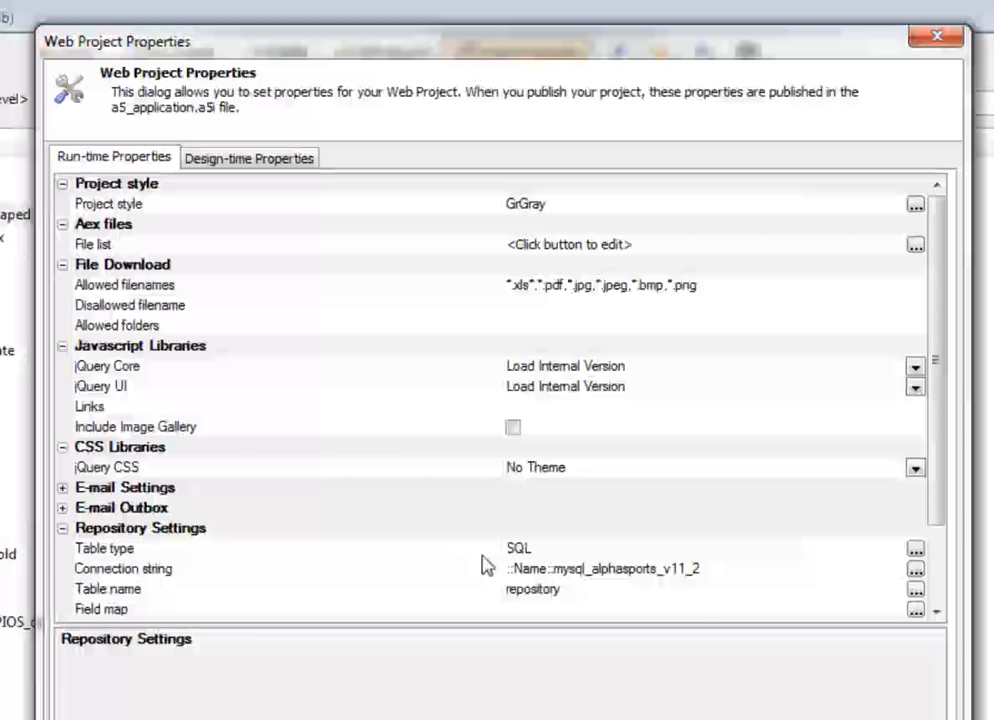
click(124, 568)
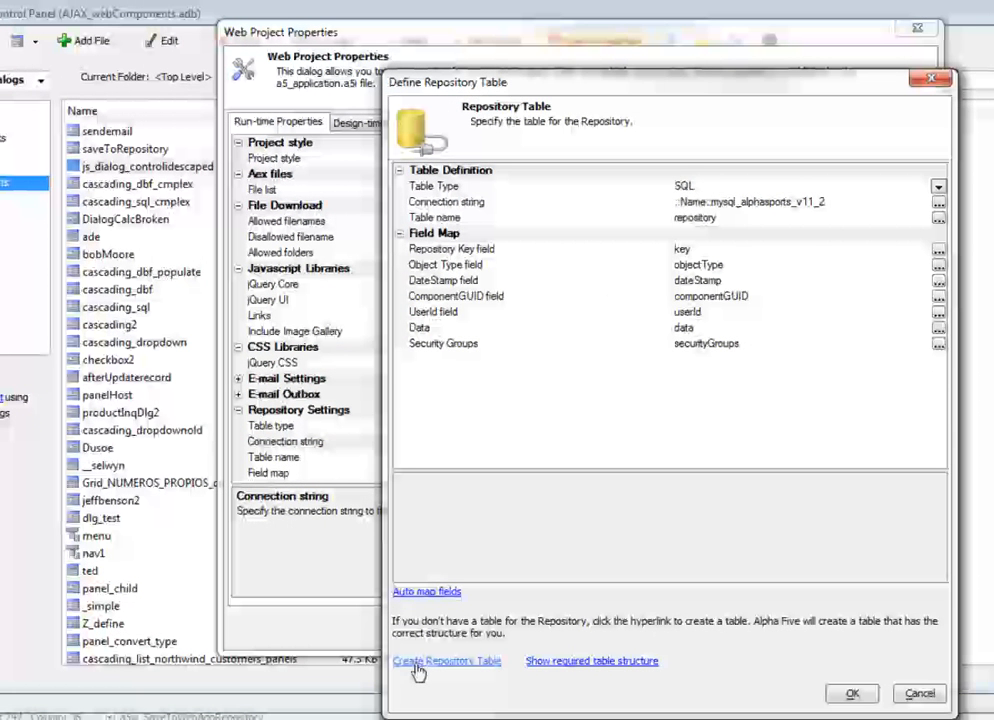
mouse_move(500, 330)
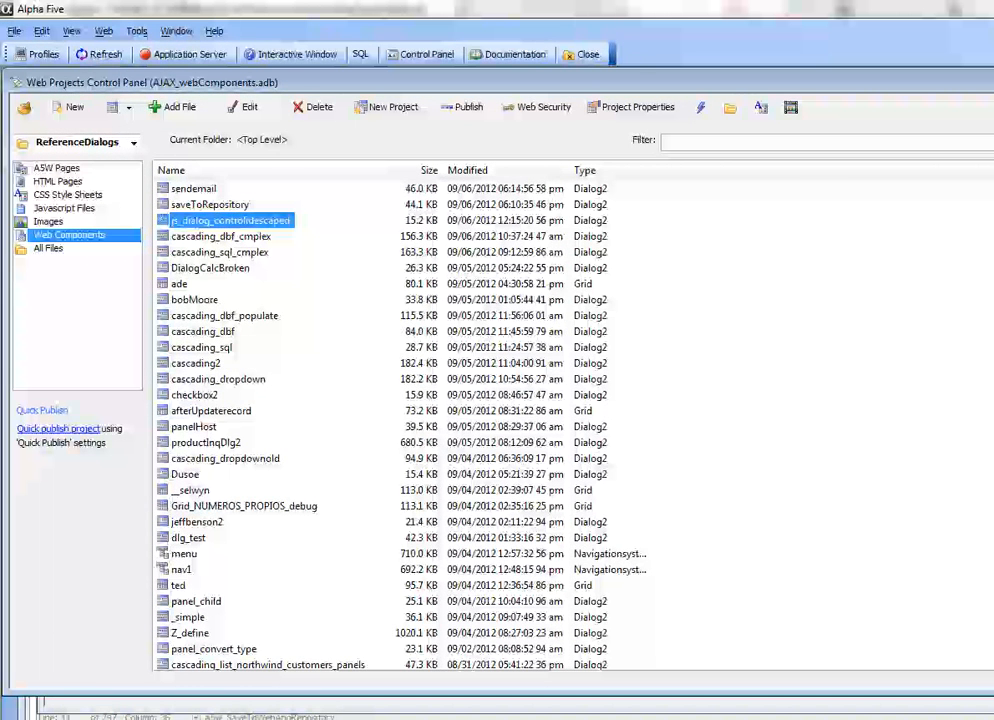
- Bring up the saveToRepository dialog from the Web Projects Control Panel for editing
double_click(210, 204)
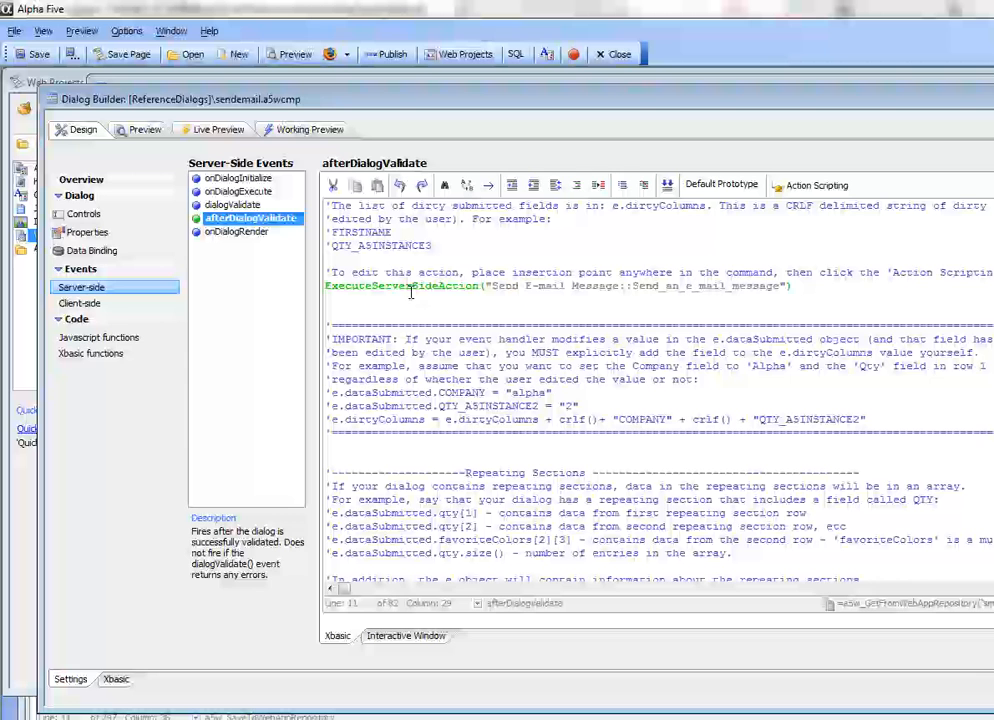
mouse_move(604, 540)
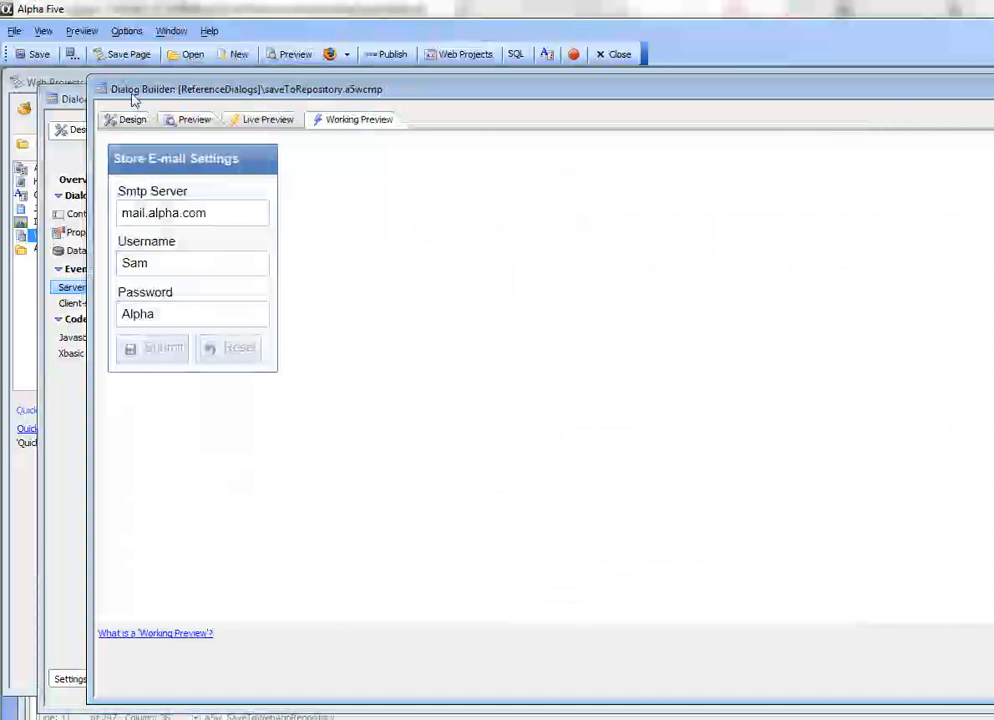
- List the dialog's controls: Store E-mail Settings frame with SMTP_Server, Username, Password, Submit, Reset
click(132, 120)
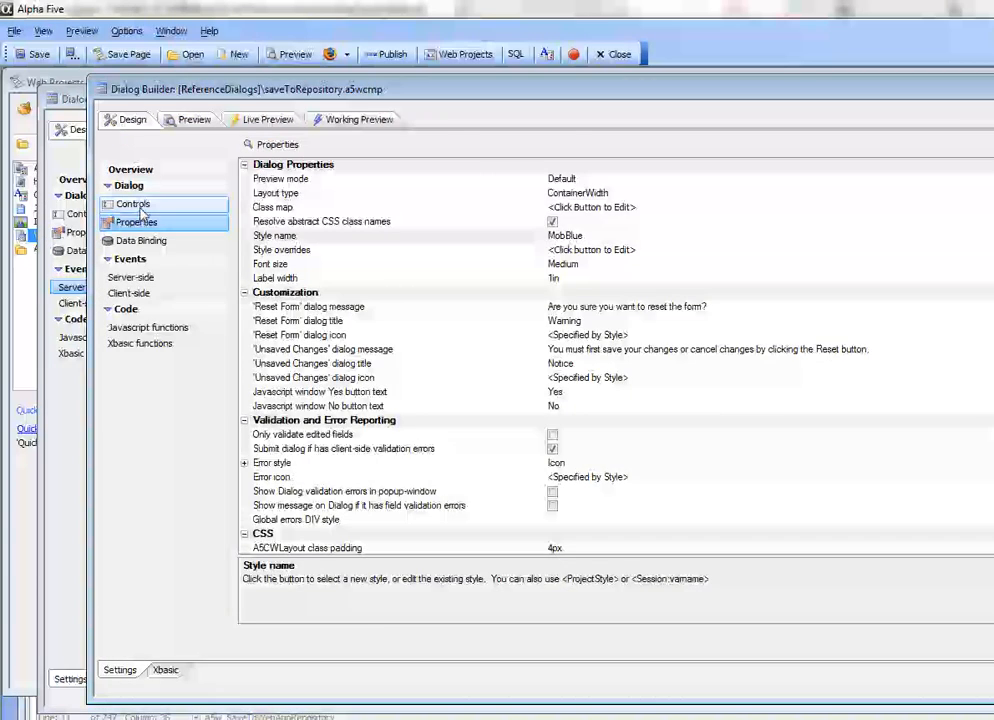
click(132, 204)
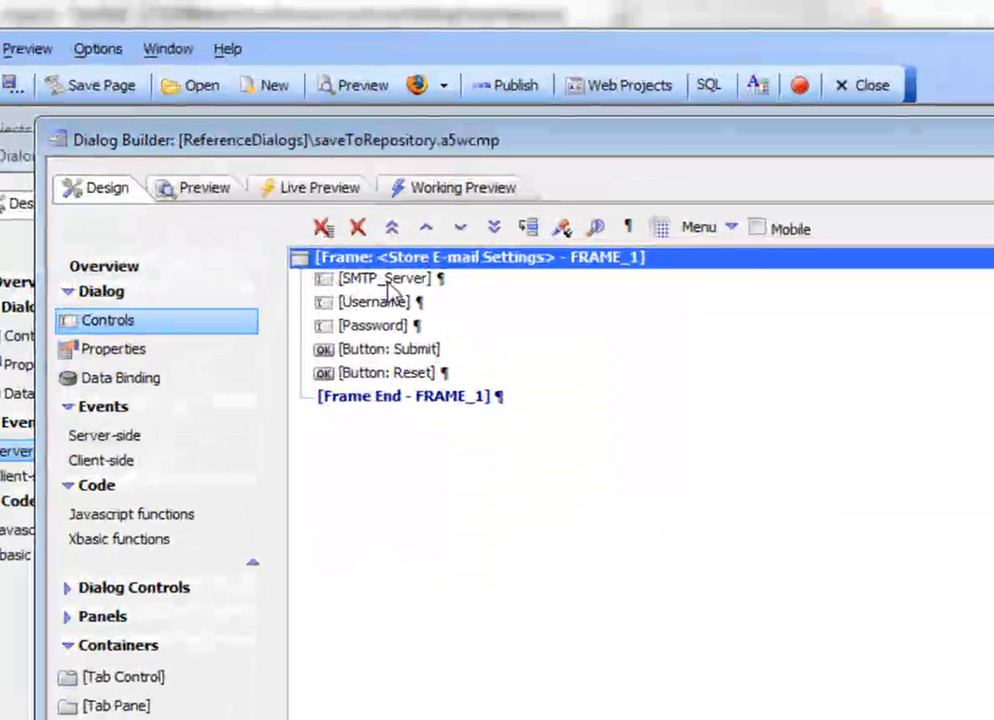
mouse_move(384, 340)
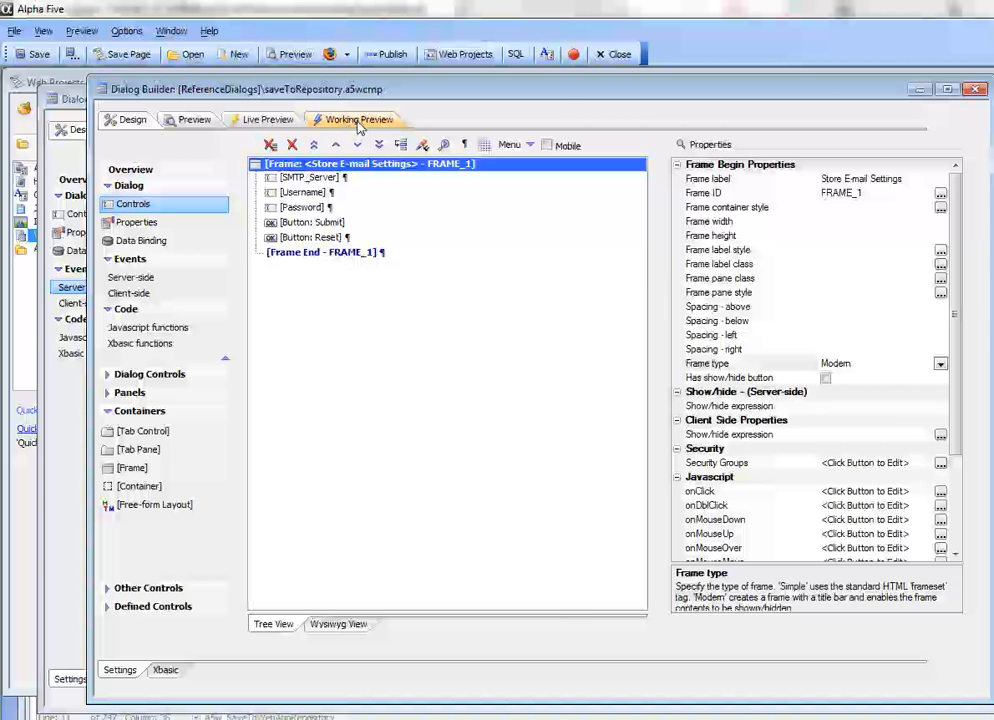
- In Working Preview change Username from Sam to Sammy, submit it and reload the form
click(356, 120)
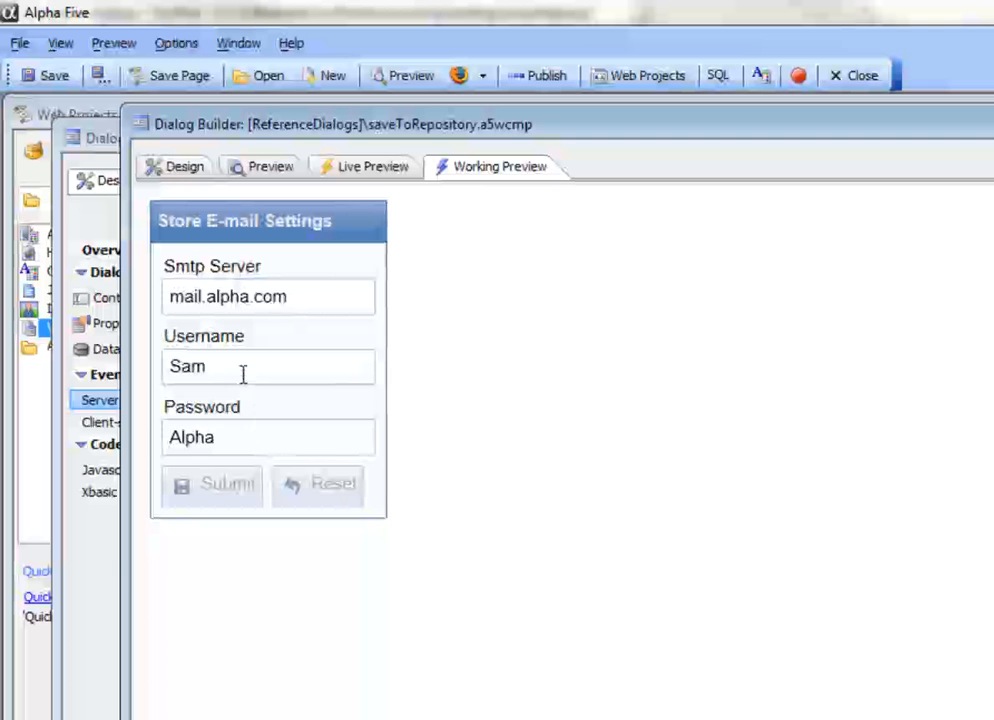
click(268, 368)
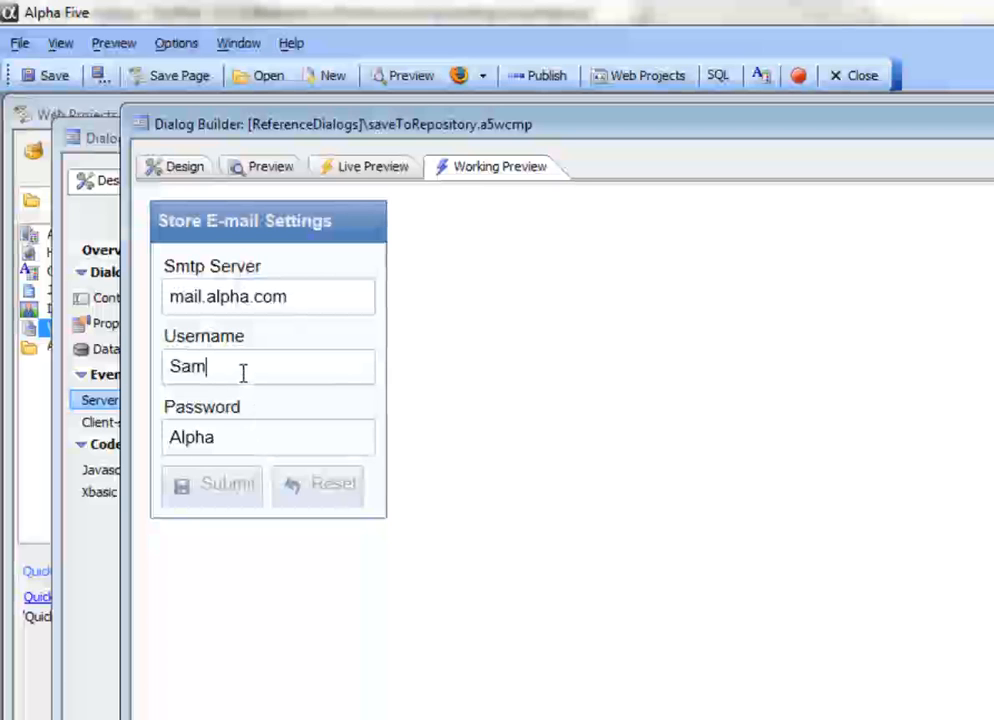
text(my)
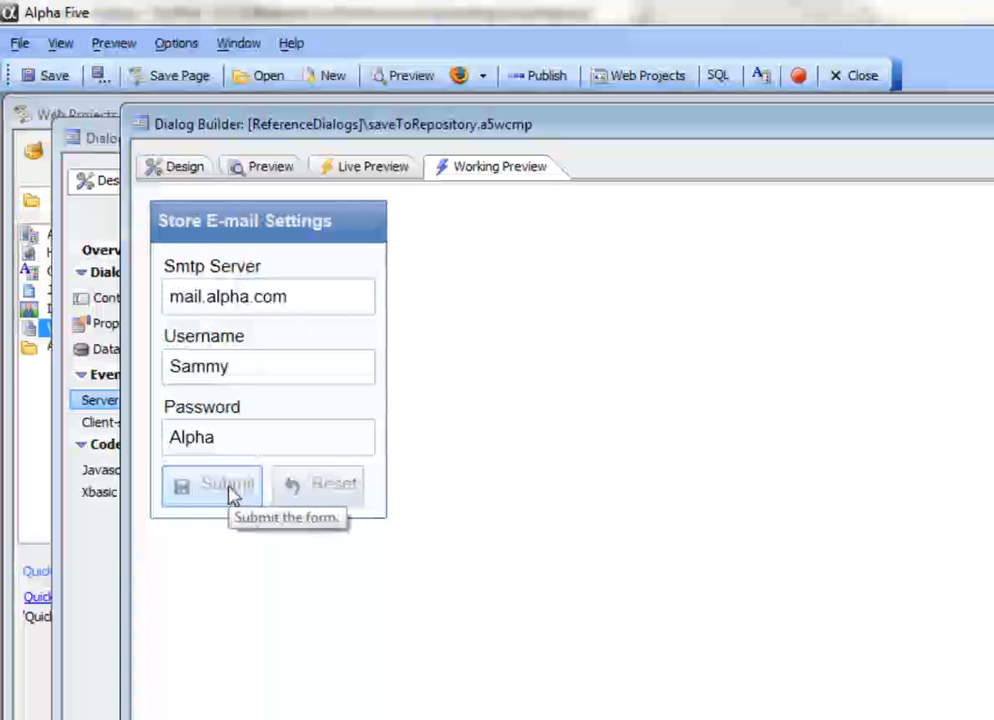
click(184, 166)
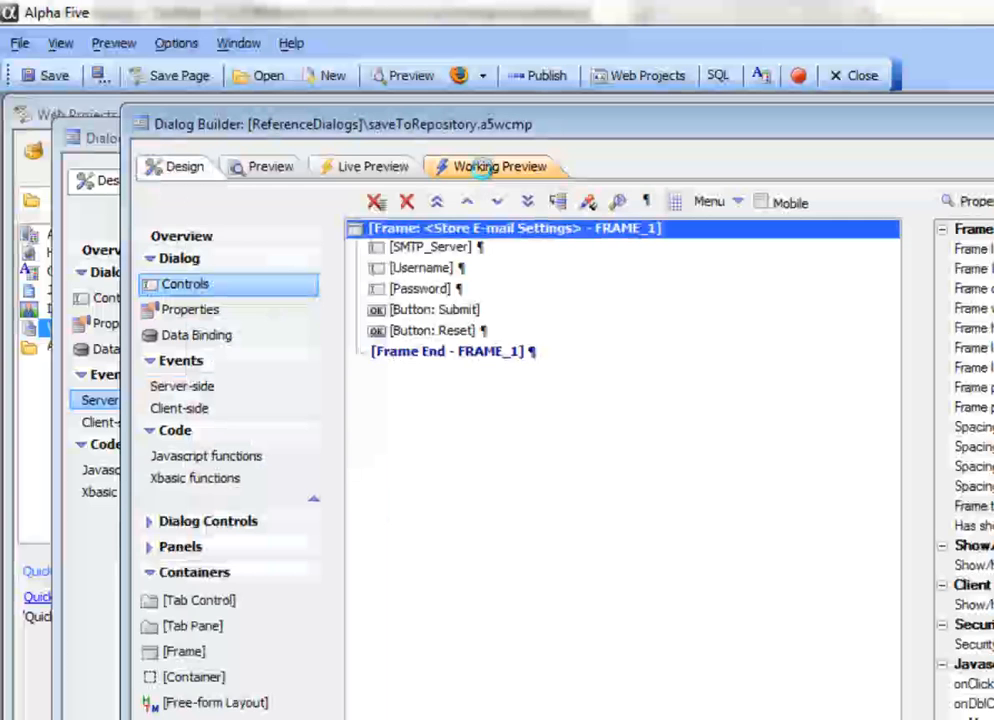
click(498, 166)
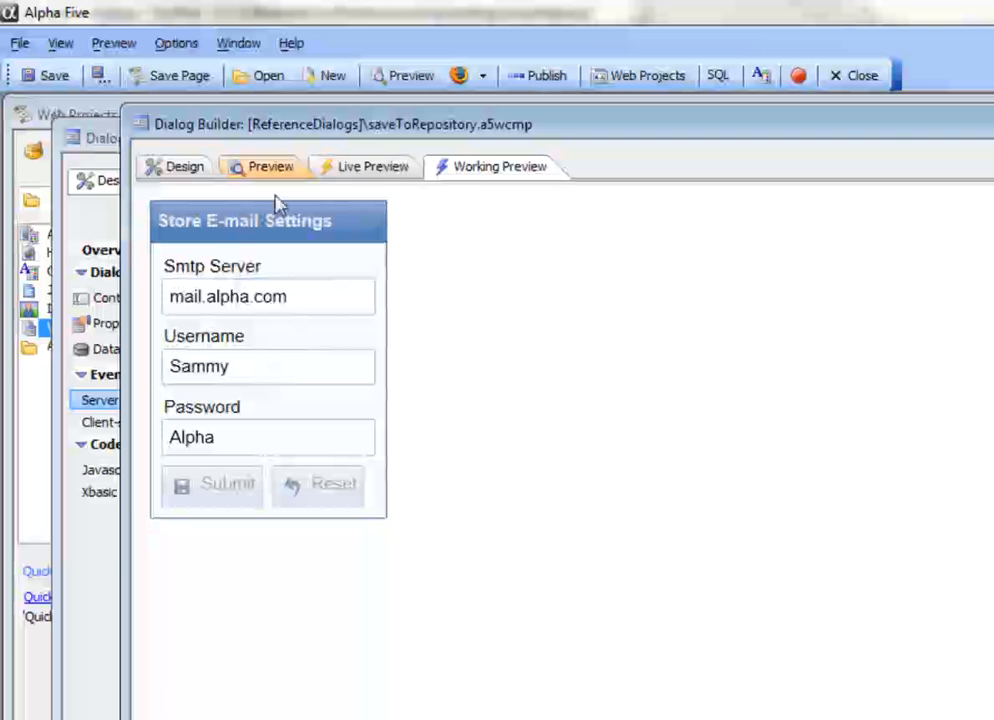
mouse_move(176, 278)
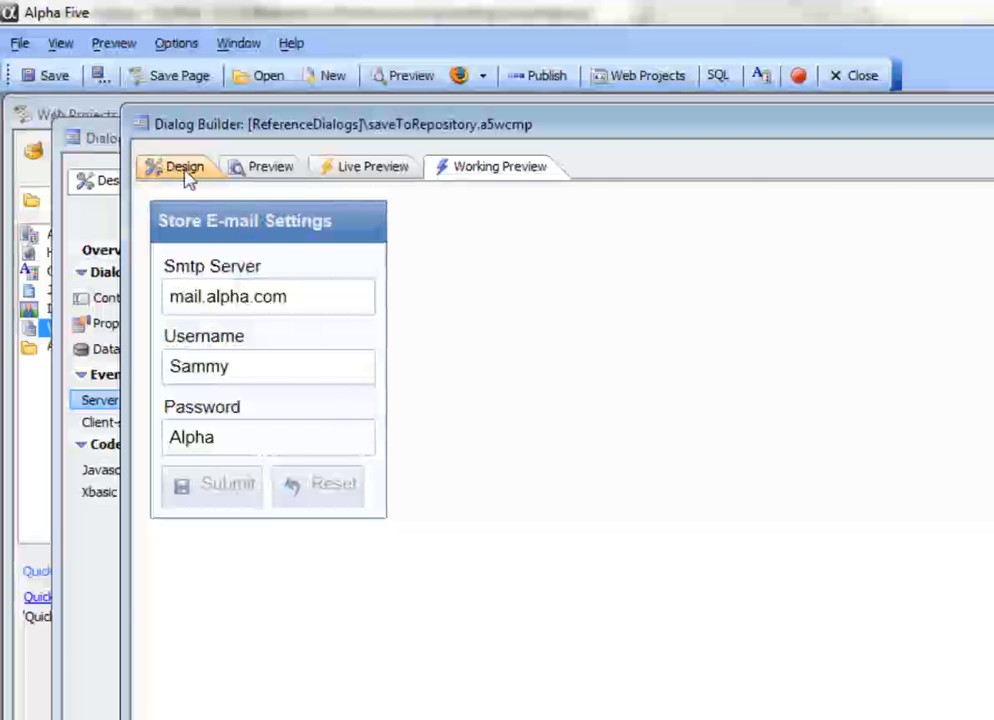
- Show the onDialogInitialize event loading SMTP server, username and password from the repository
click(184, 166)
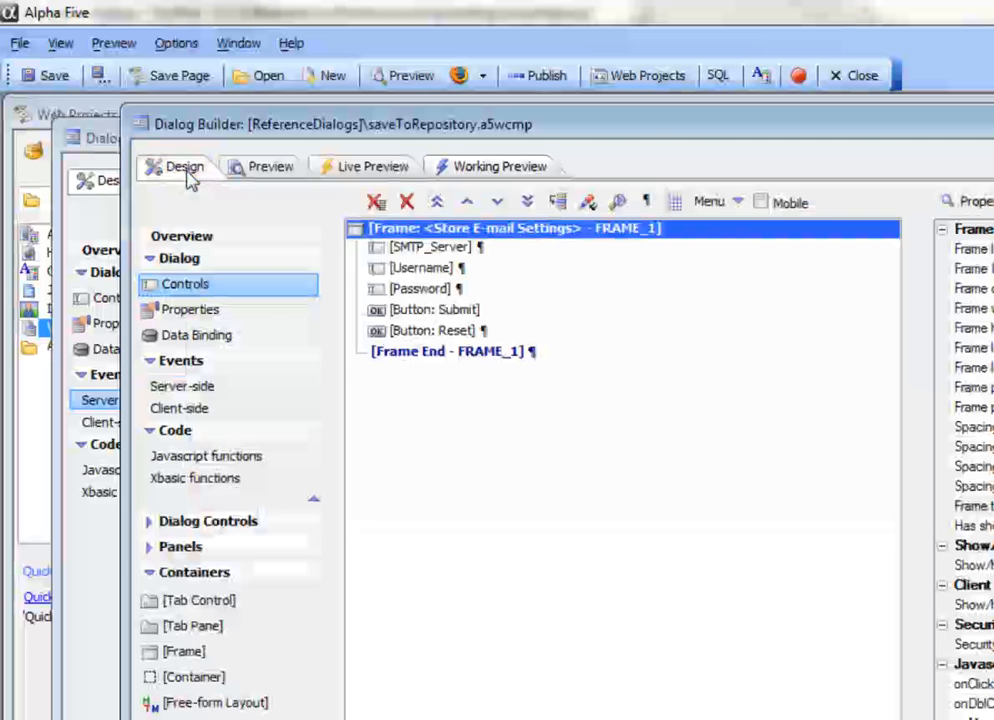
mouse_move(416, 264)
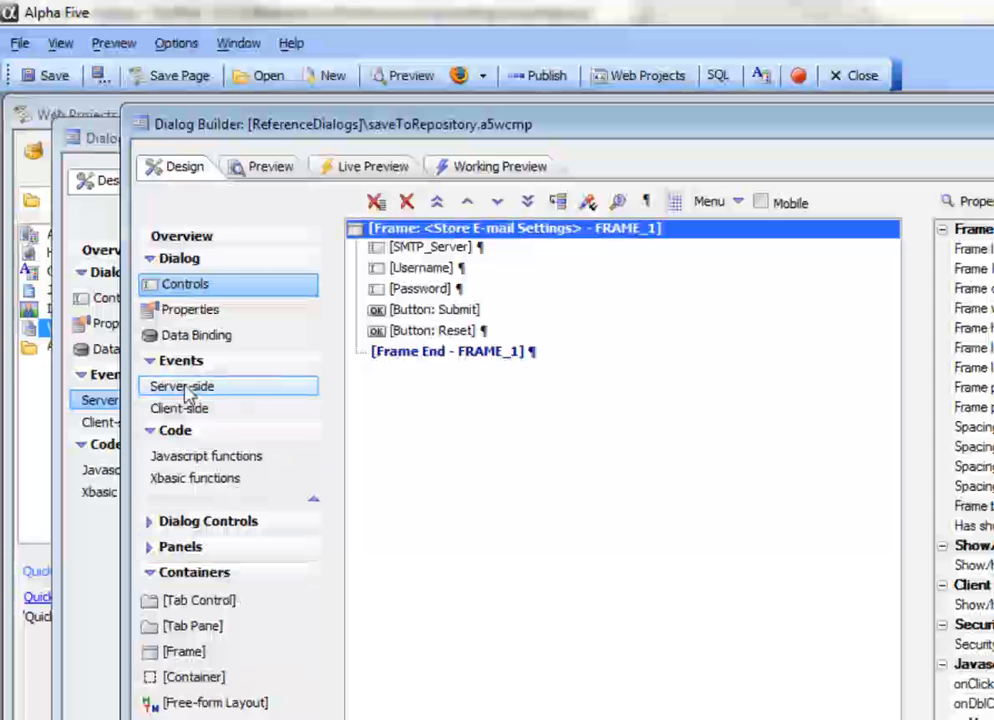
click(180, 386)
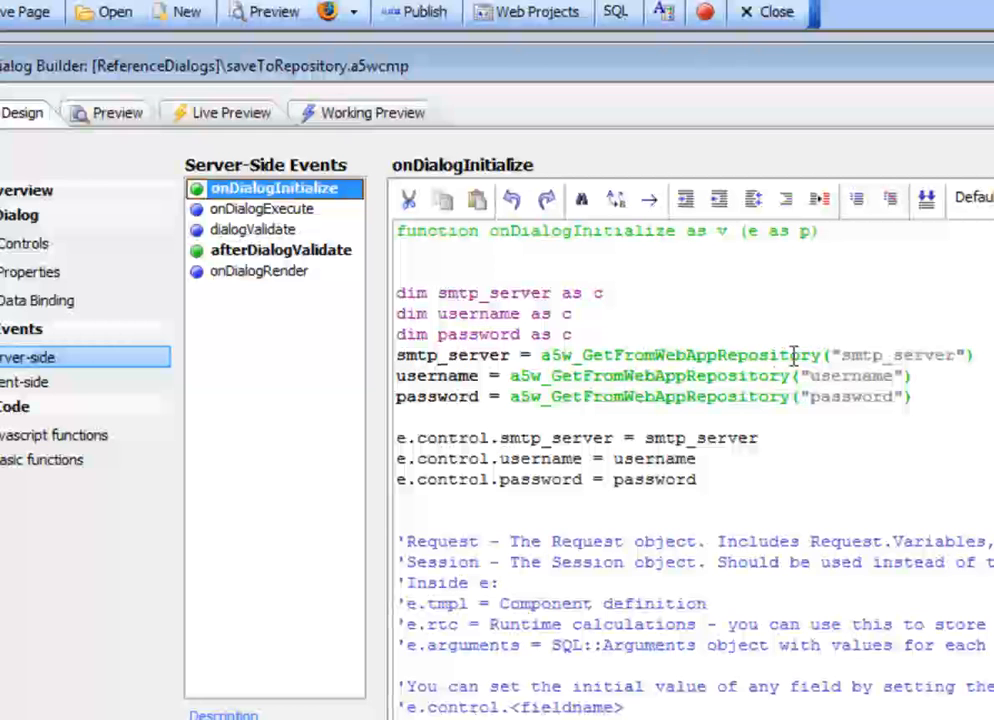
mouse_move(642, 412)
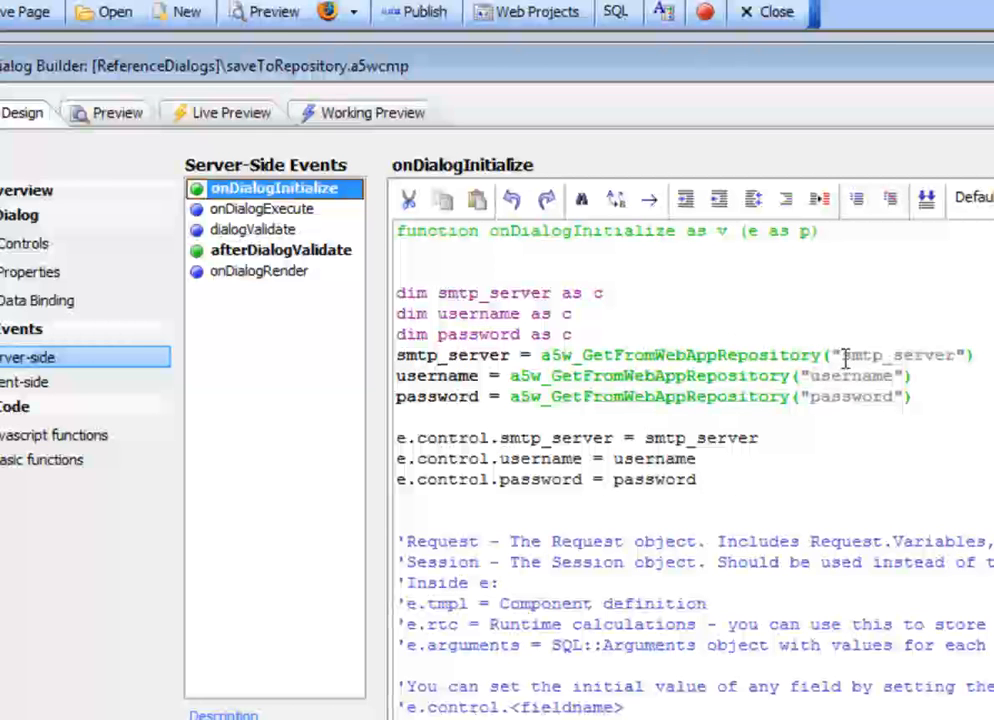
mouse_move(940, 364)
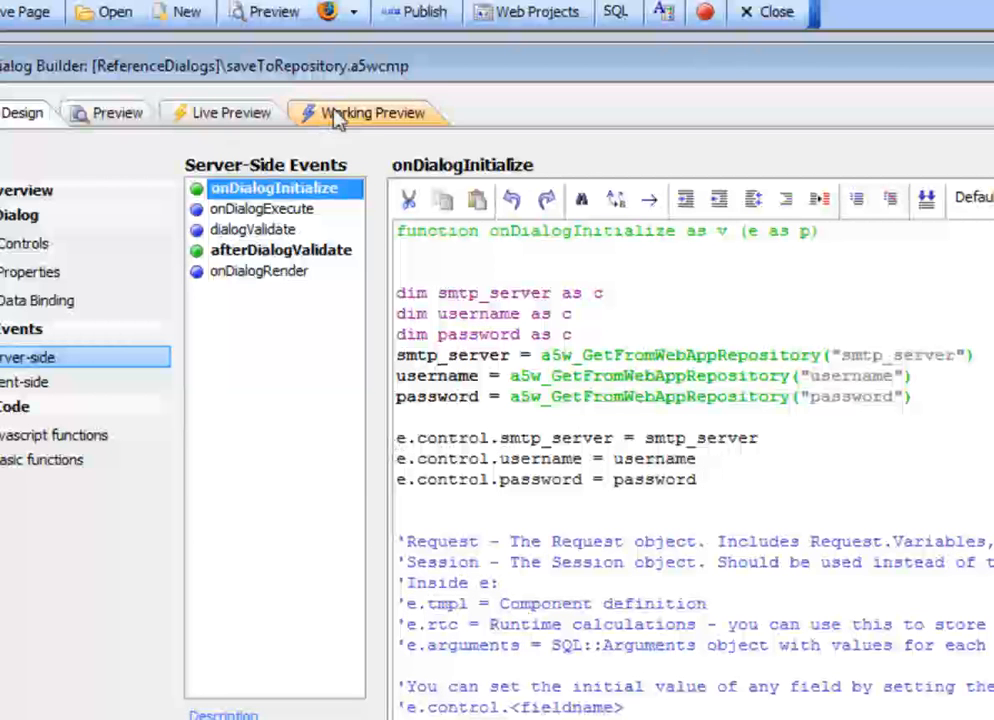
click(372, 112)
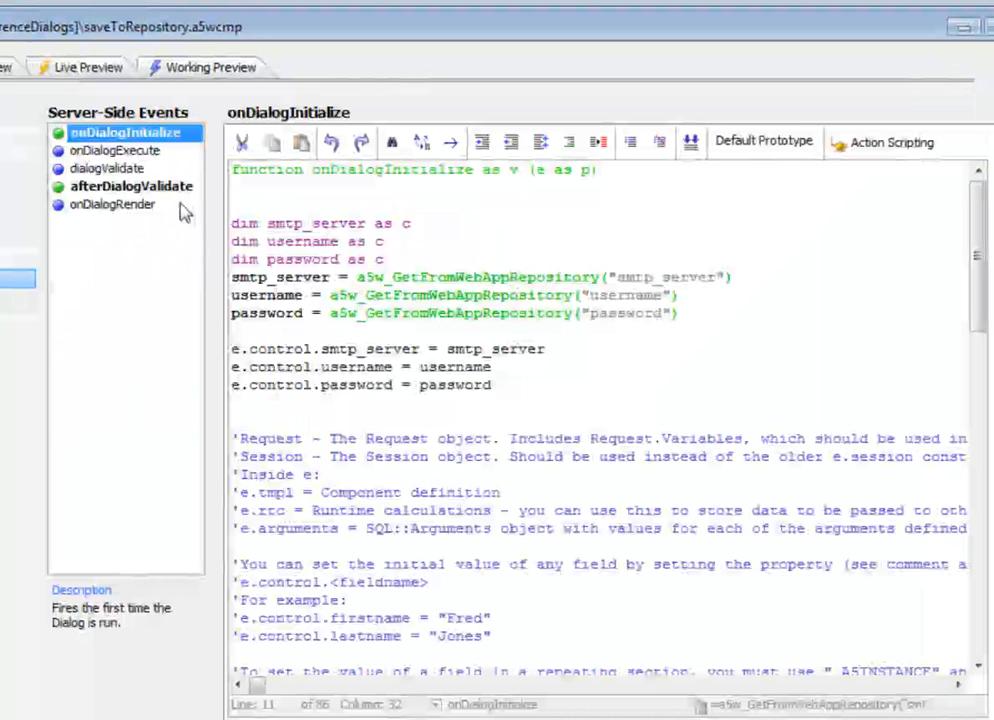
- Show the afterDialogValidate event saving submitted SMTP server, username and password to the repository
click(132, 186)
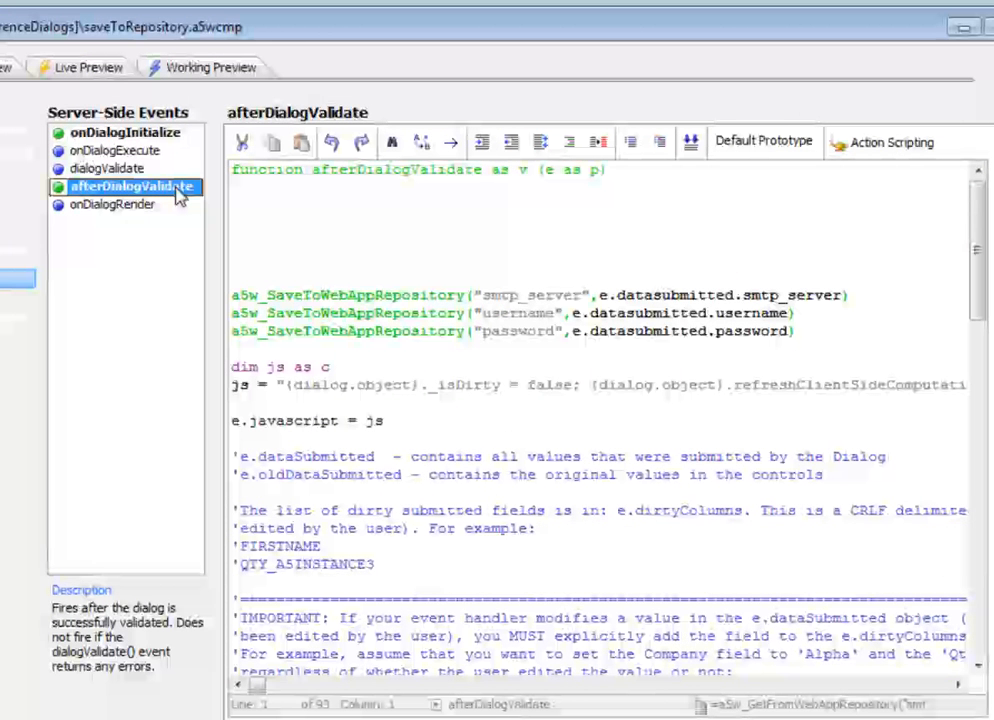
mouse_move(184, 192)
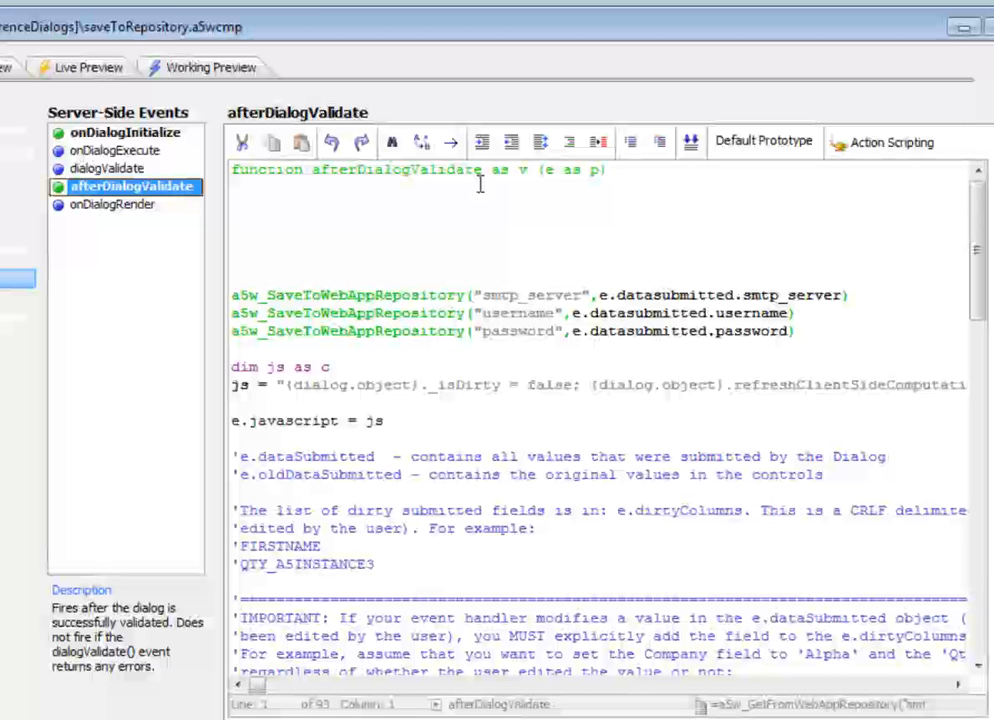
mouse_move(248, 198)
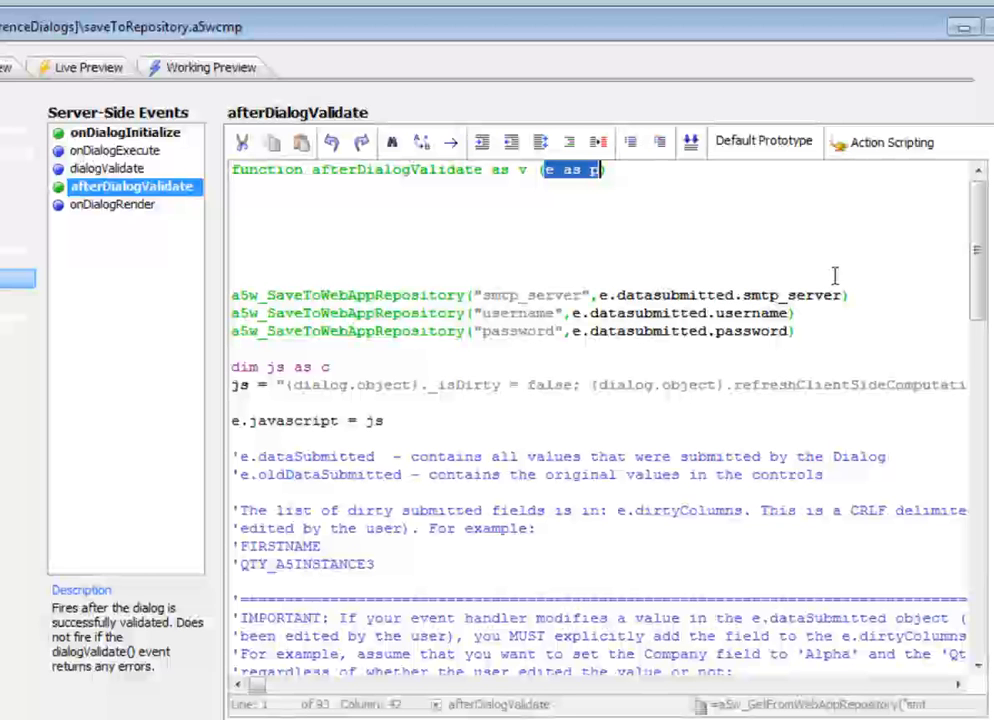
mouse_move(628, 304)
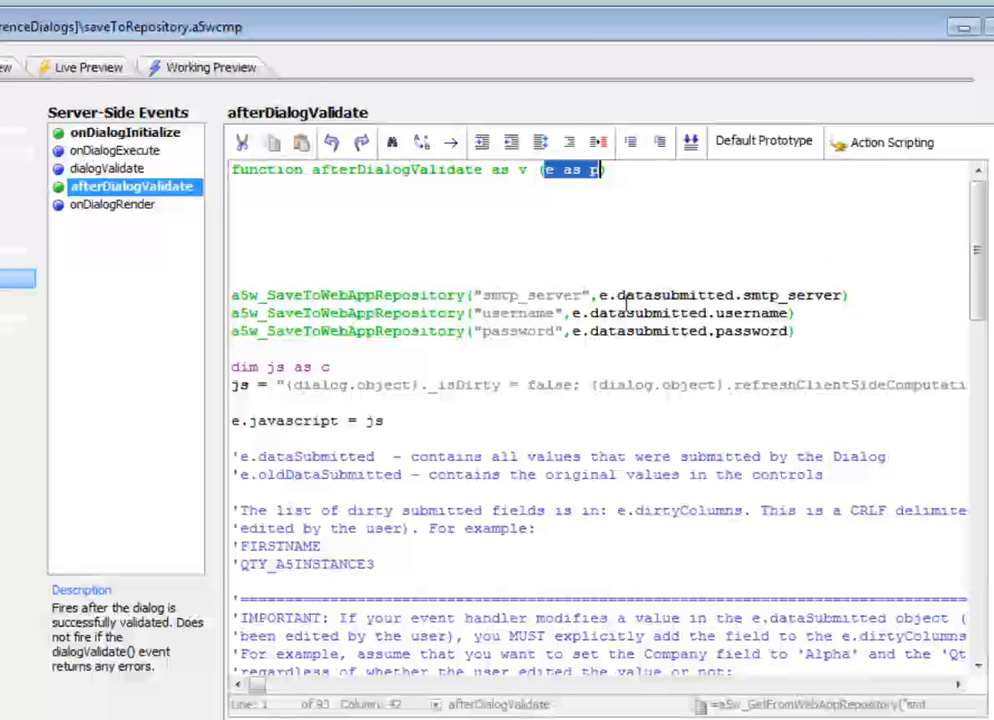
click(510, 312)
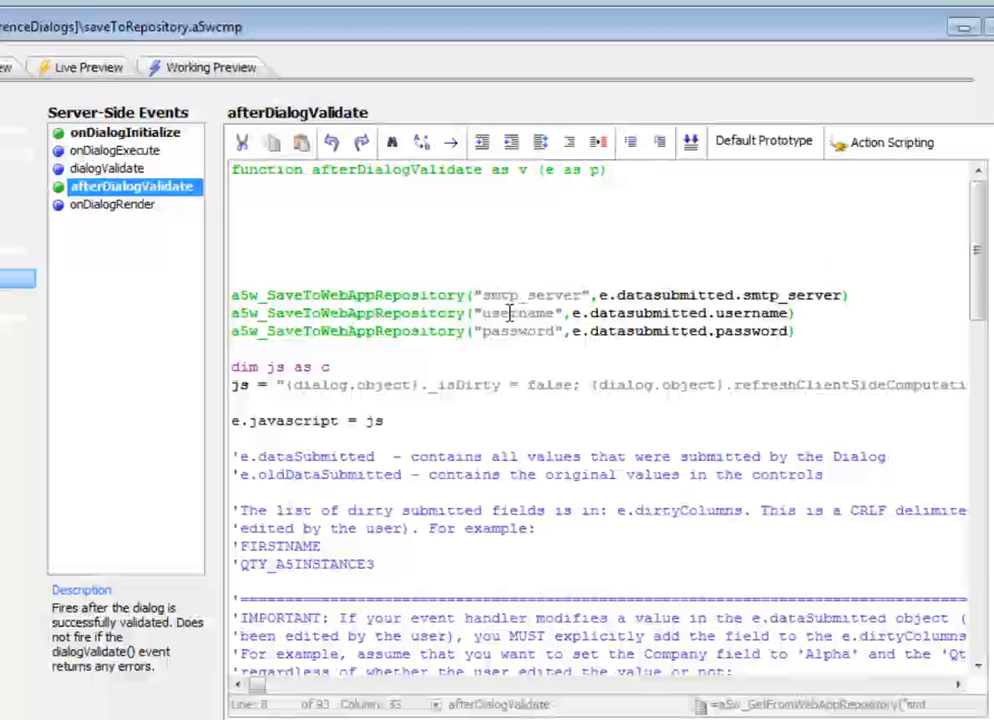
click(530, 332)
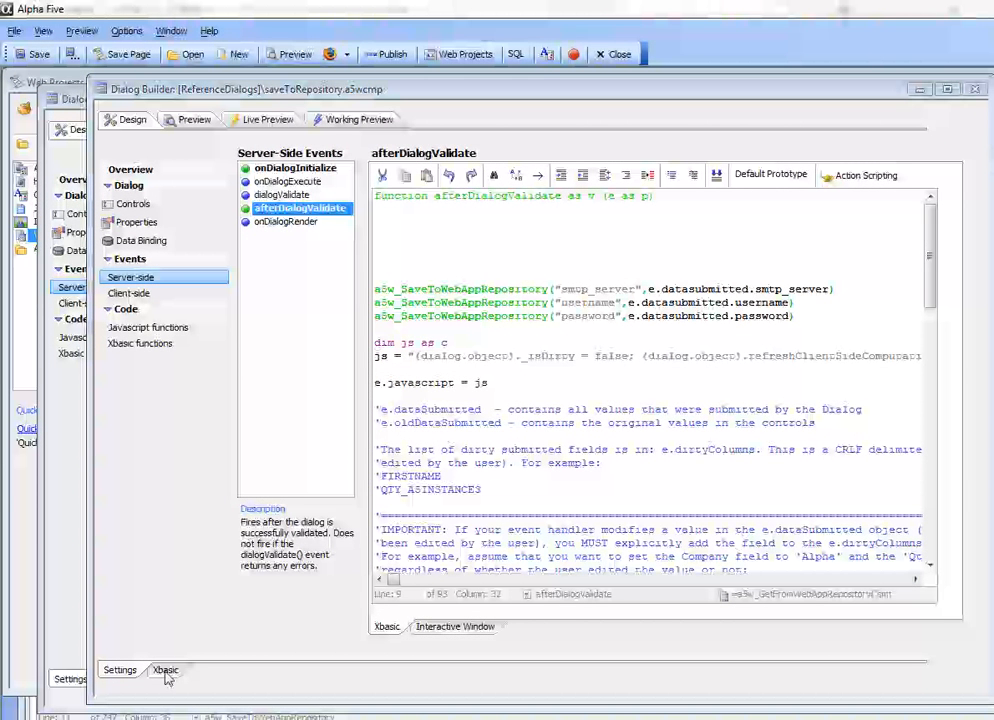
mouse_move(276, 486)
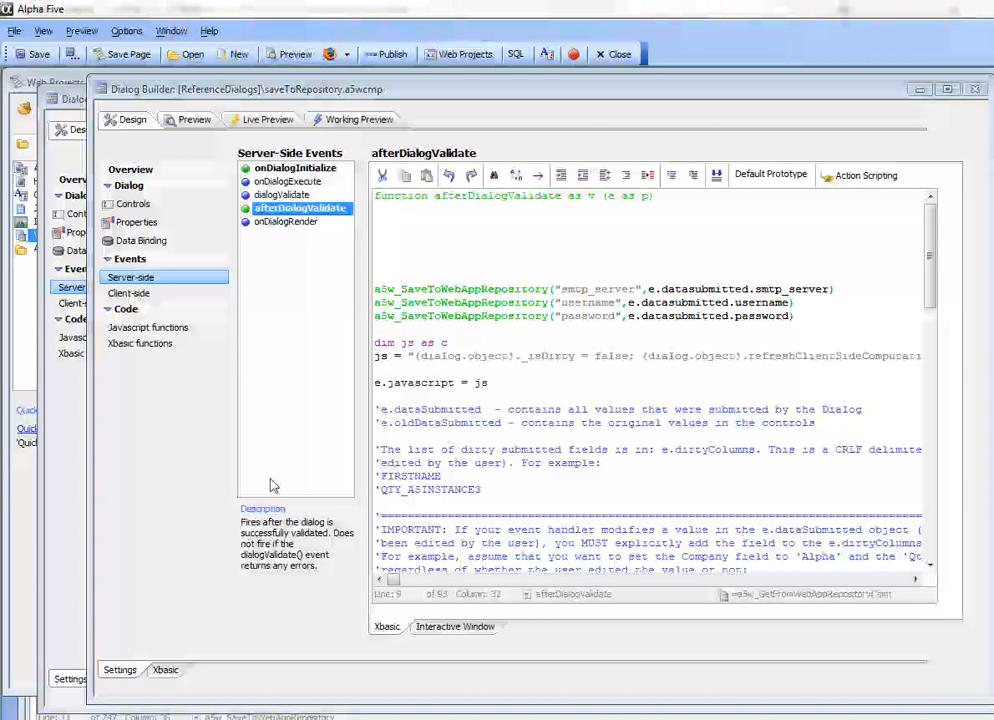